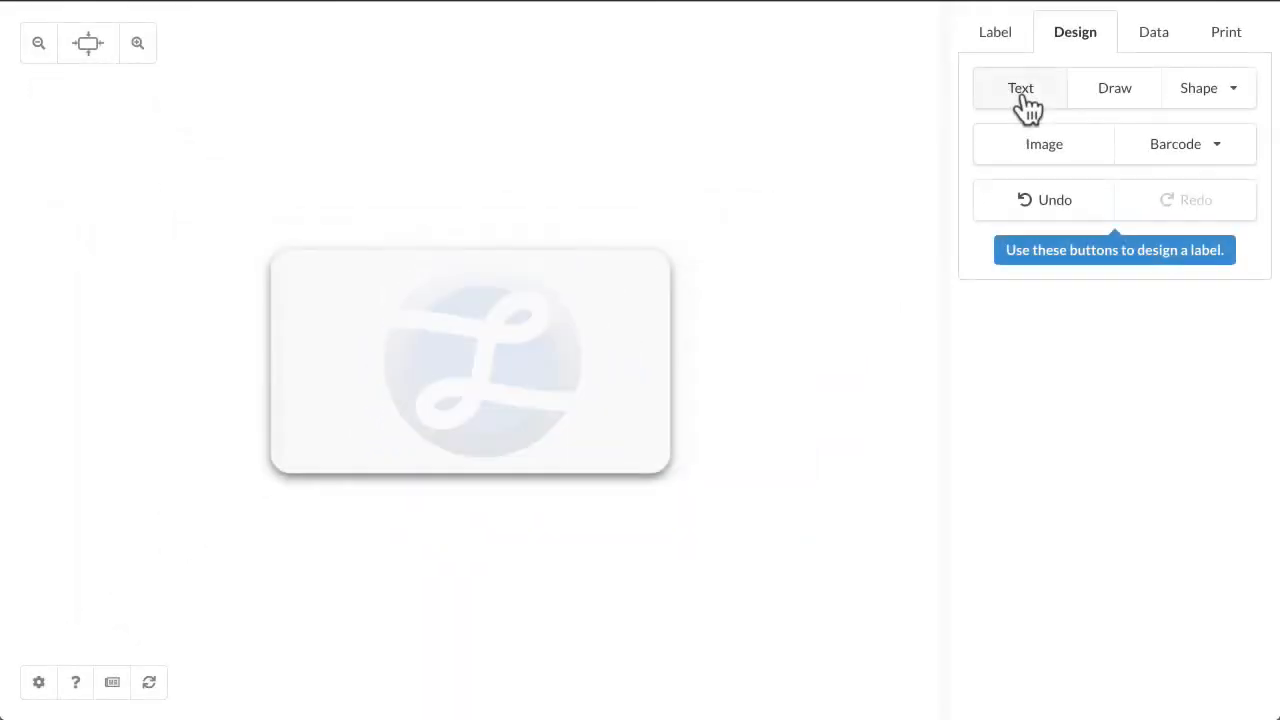
Add text objects reading 'Fun Toy' at top left and '$9.99' at top right
click(1020, 88)
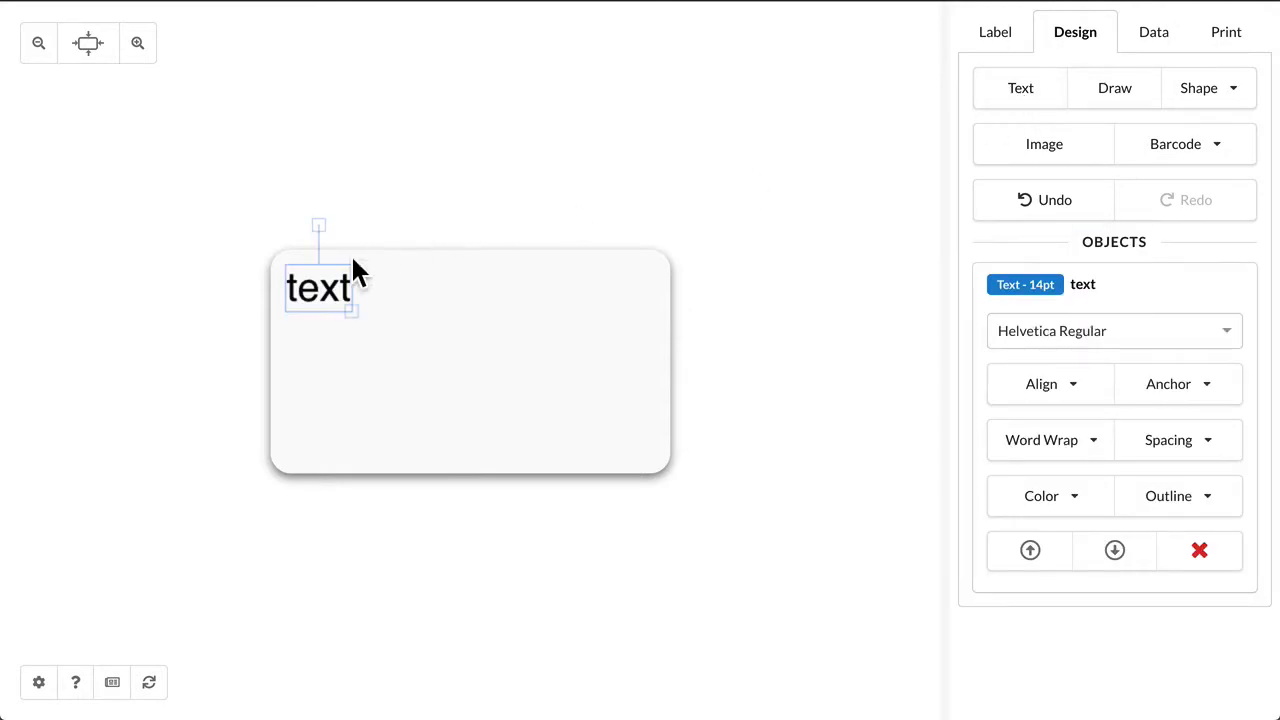
double_click(318, 288)
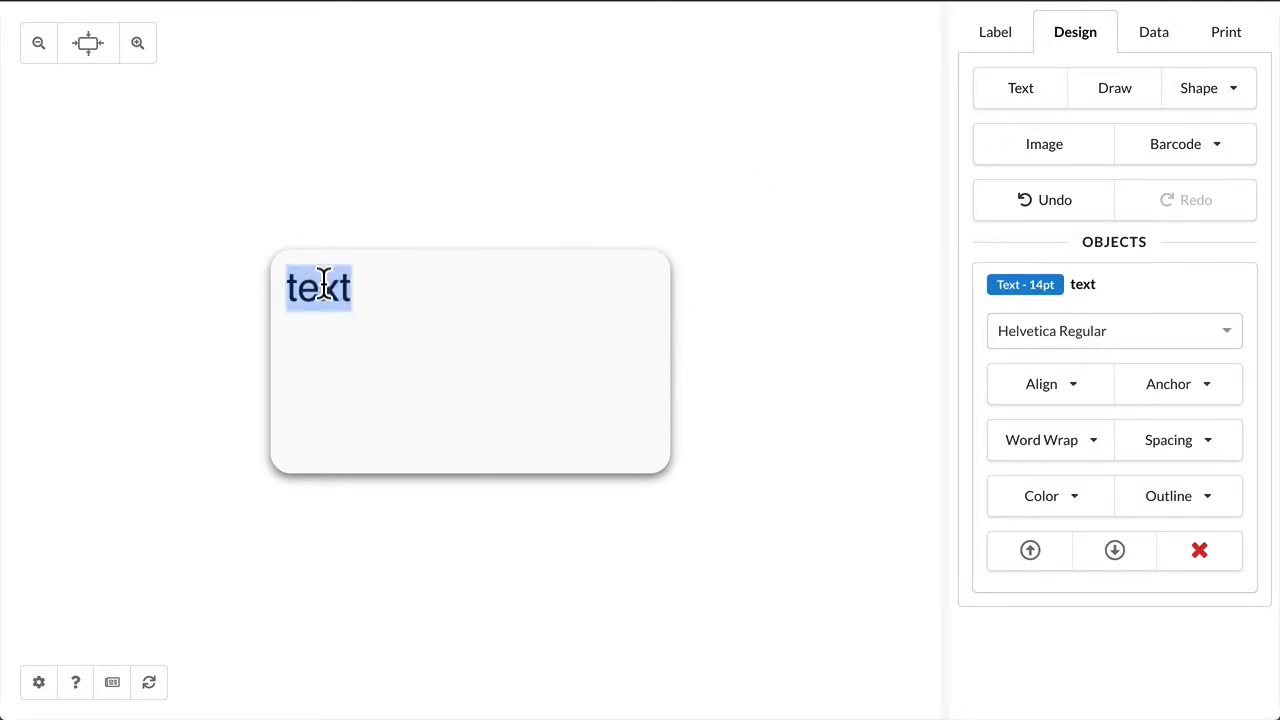
text(Fun Toy)
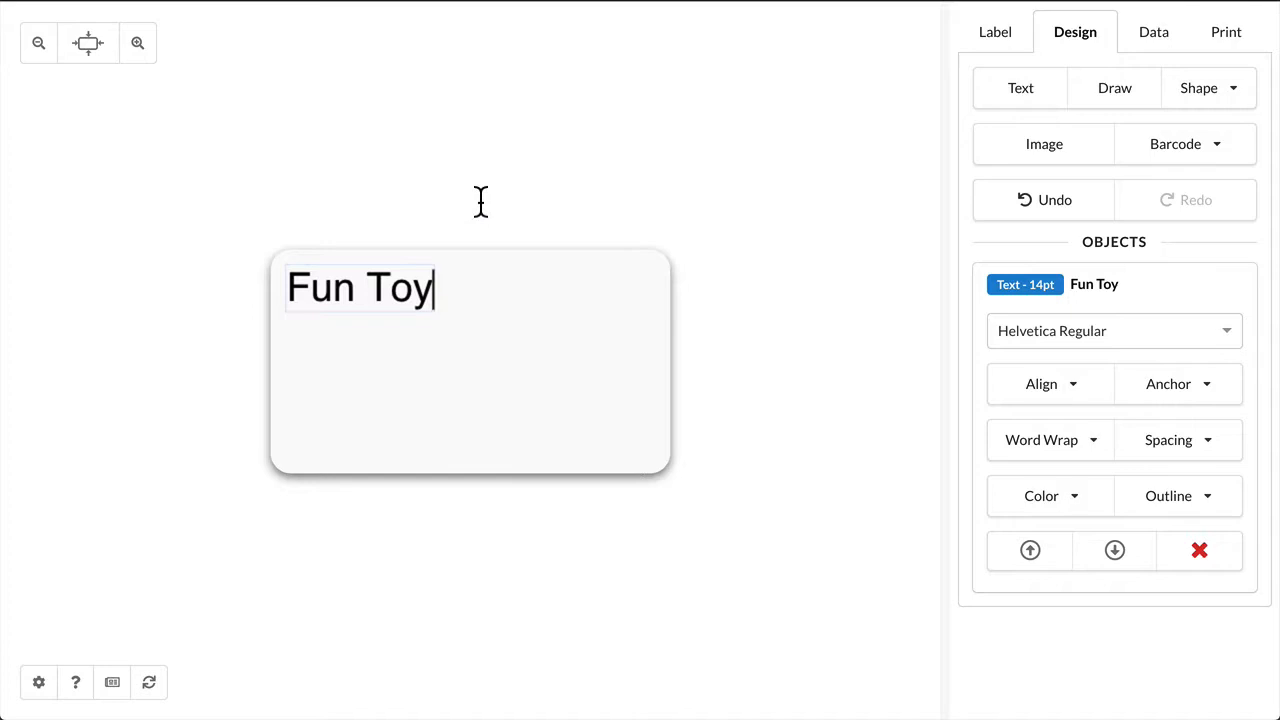
click(360, 288)
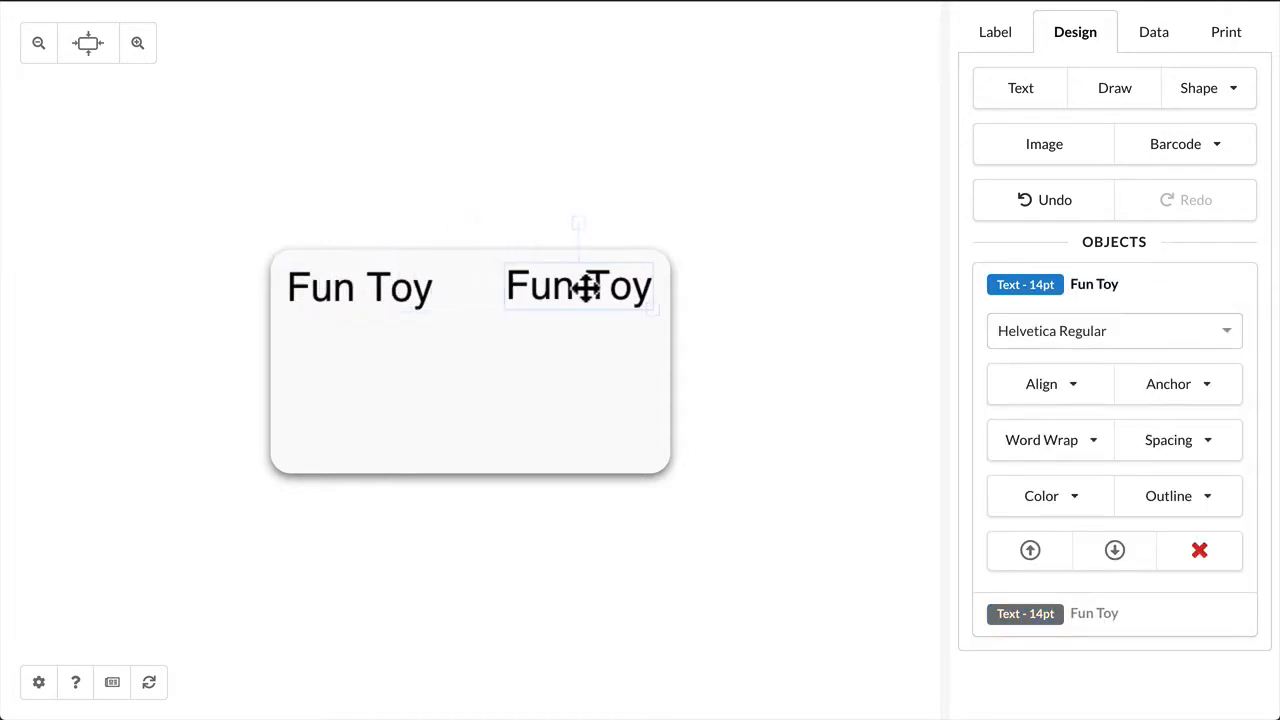
text($9.9)
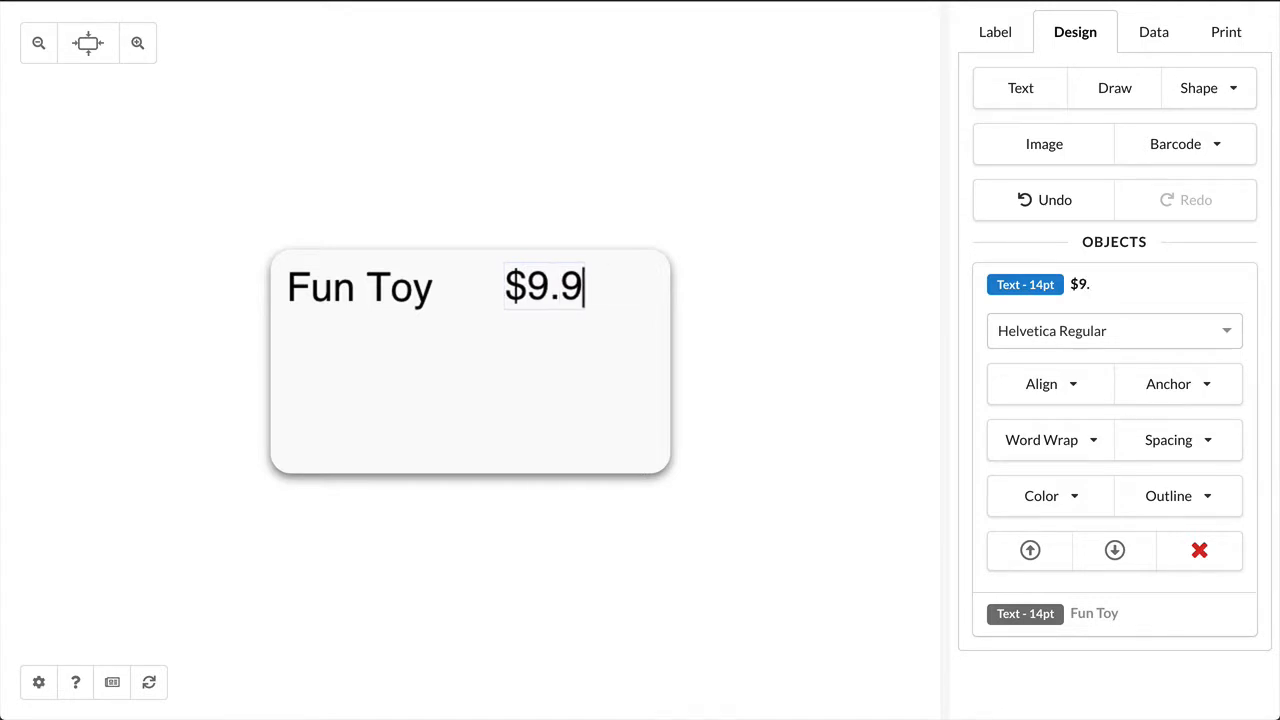
text(9)
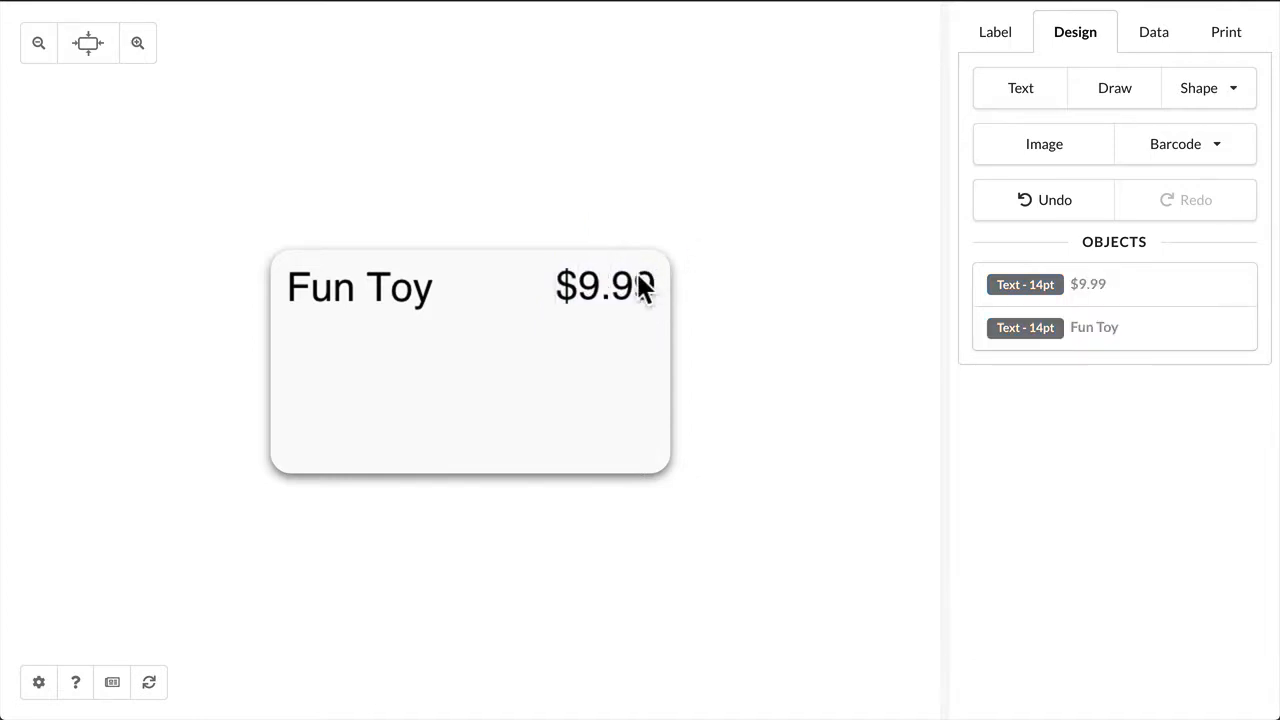
Place a copy of the name text lower and retype it as 'I am a fun toy. Buy me, please!'
click(359, 287)
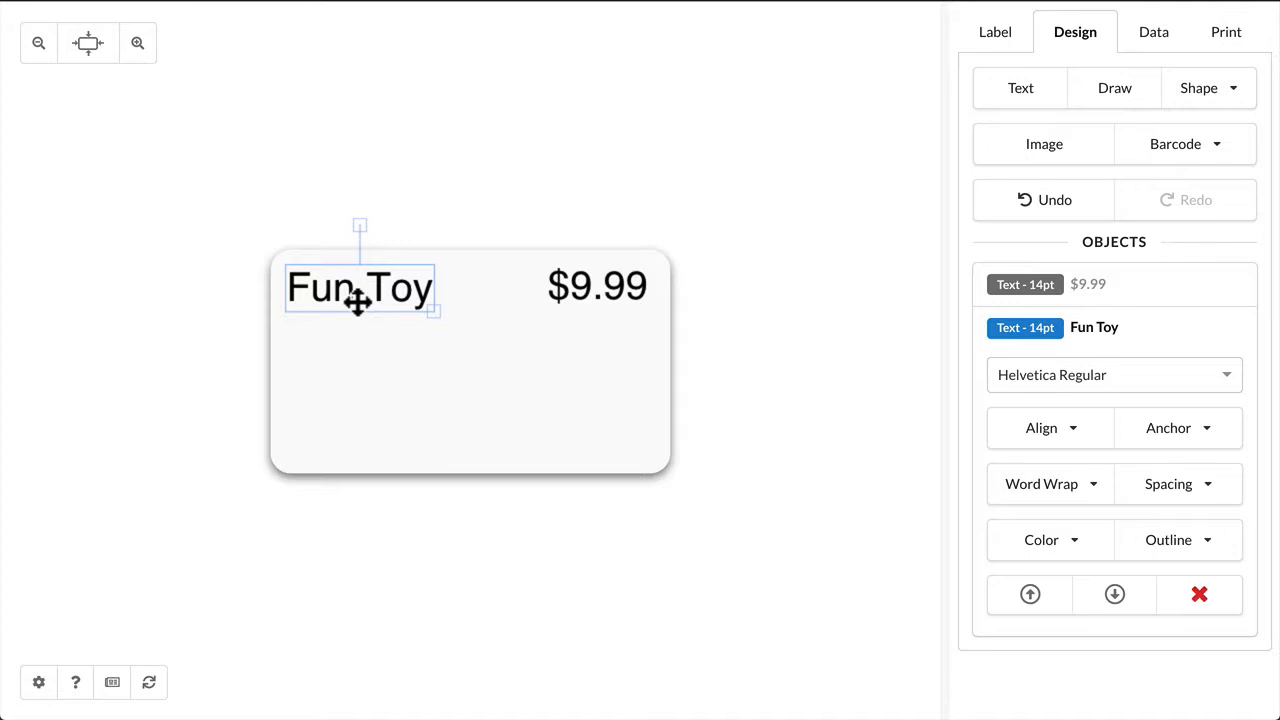
drag(360, 288, 360, 377)
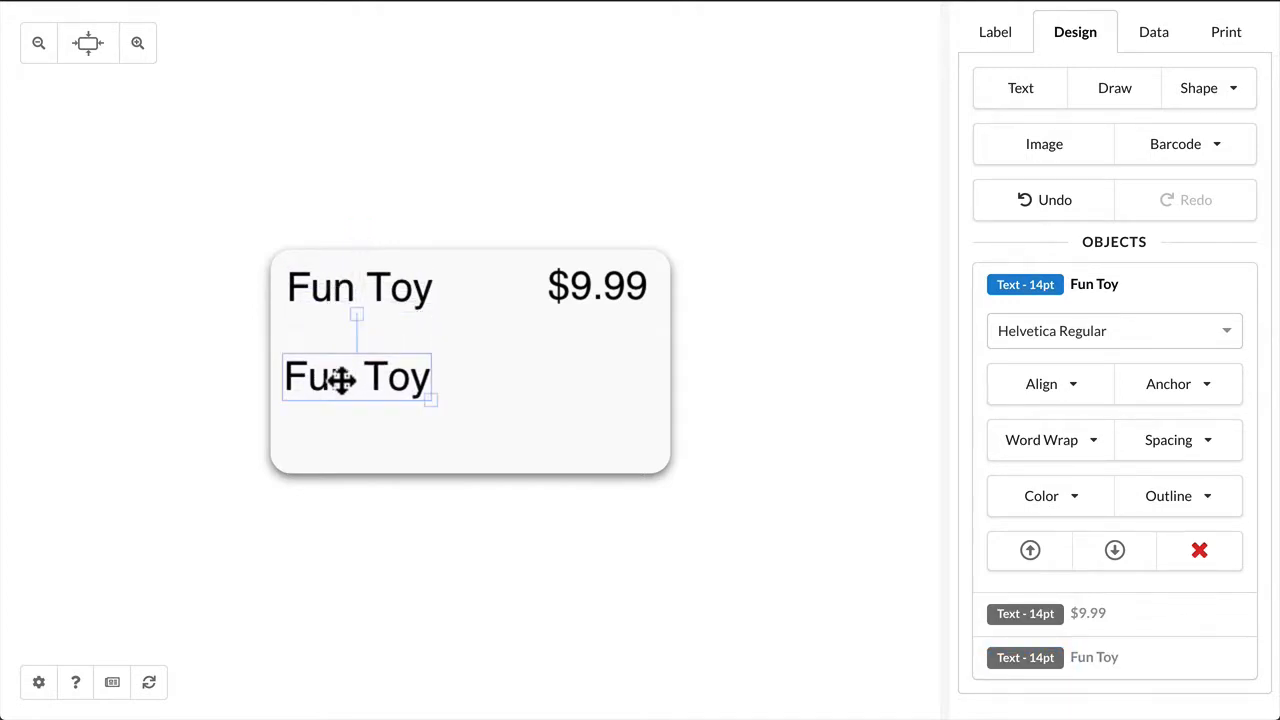
text(I am a fun)
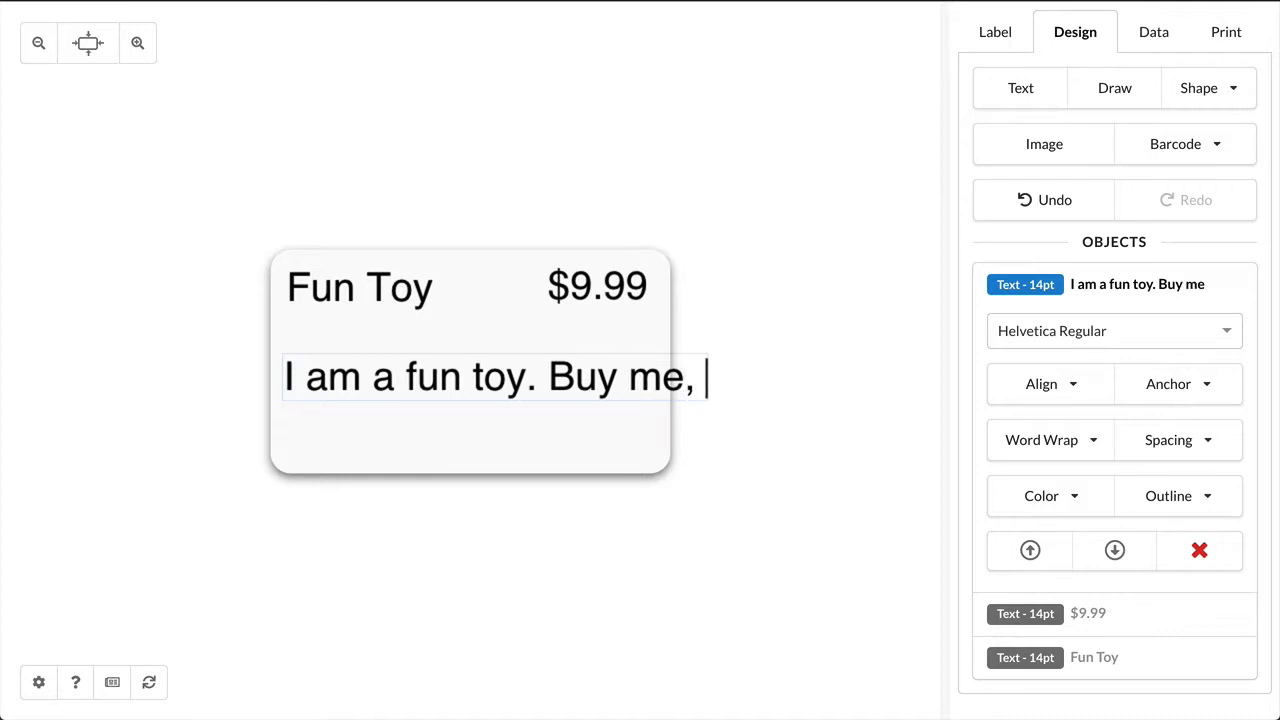
text(please!)
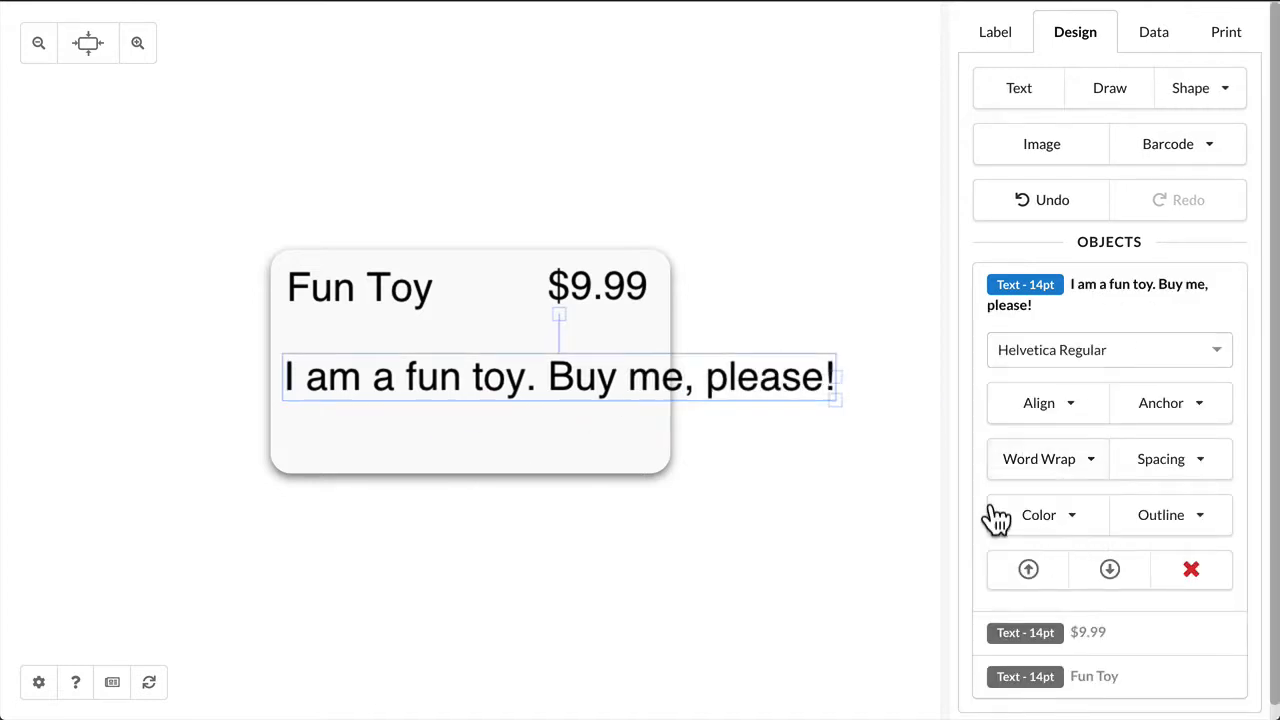
Shrink the sentence, tighten line spacing and wrap it onto two lines after 'toy.'
drag(835, 390, 505, 410)
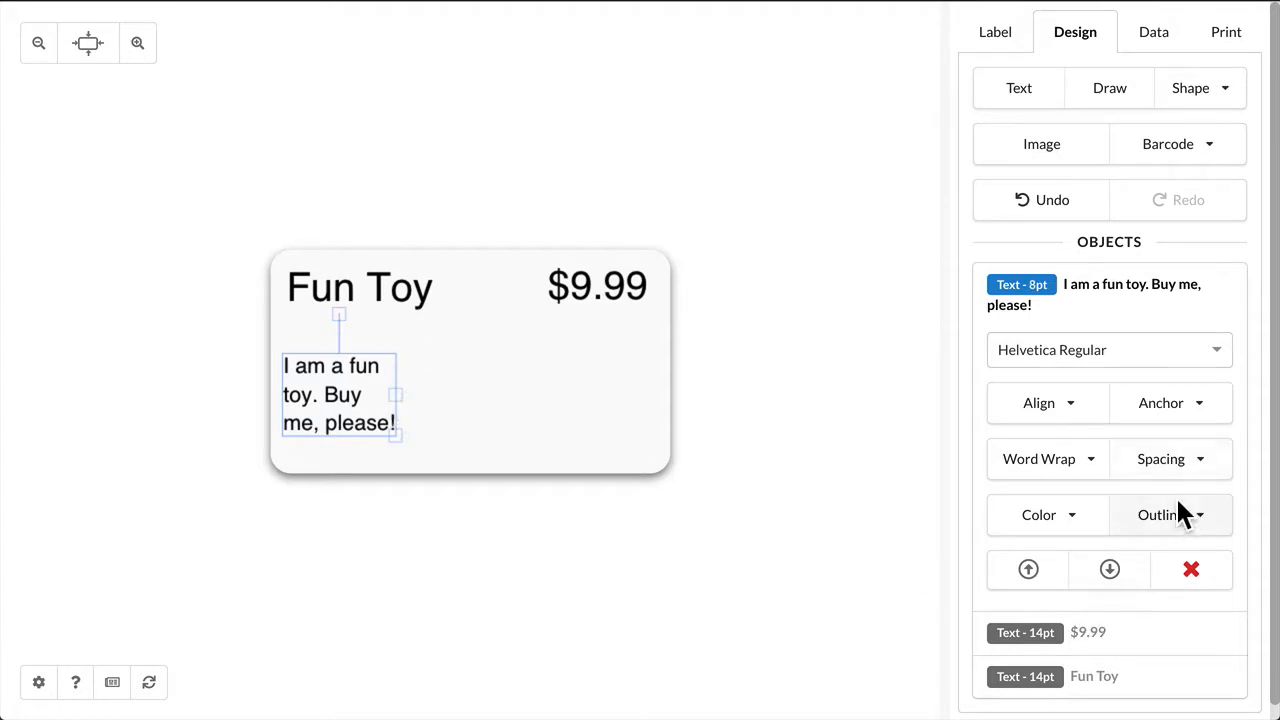
click(1160, 458)
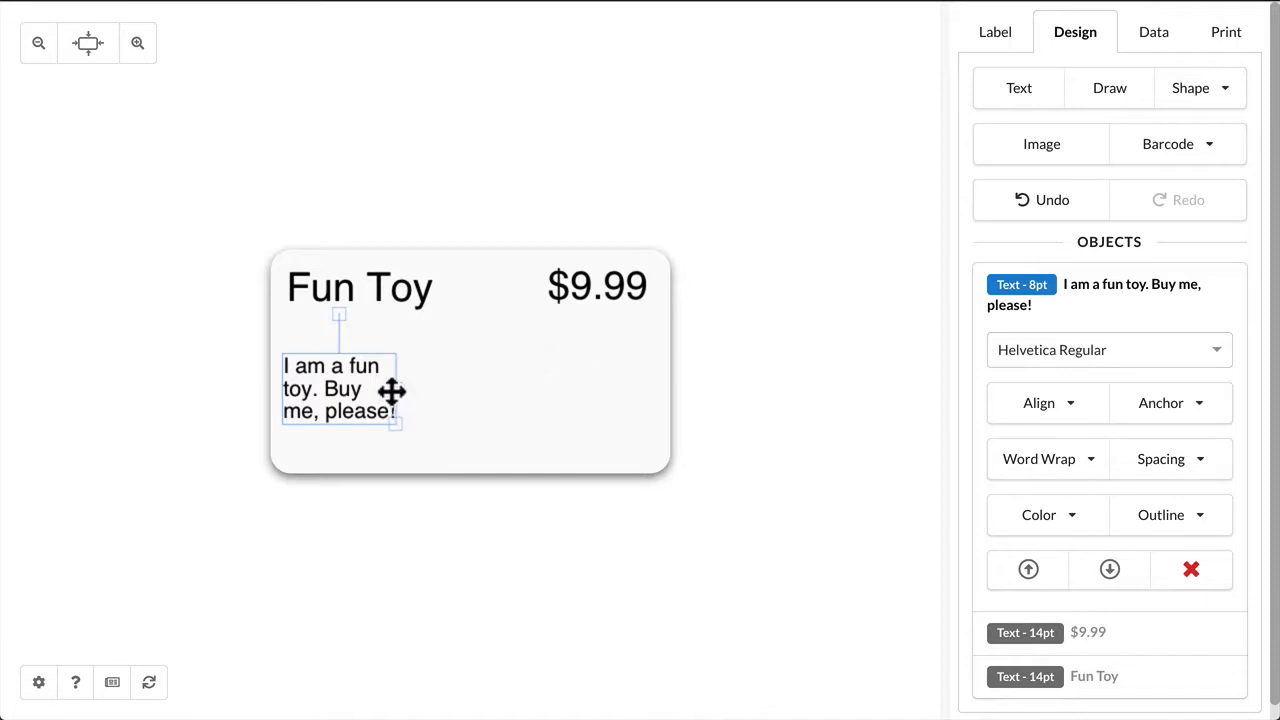
drag(395, 392, 490, 392)
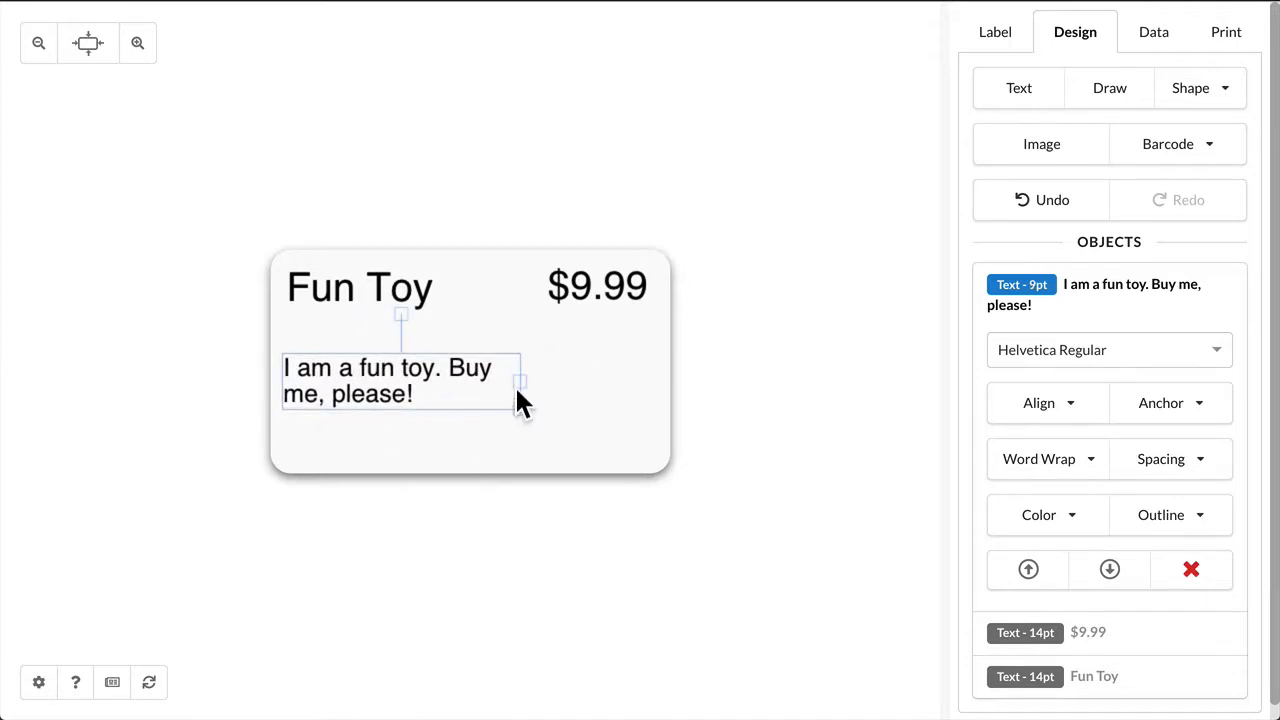
drag(520, 385, 495, 385)
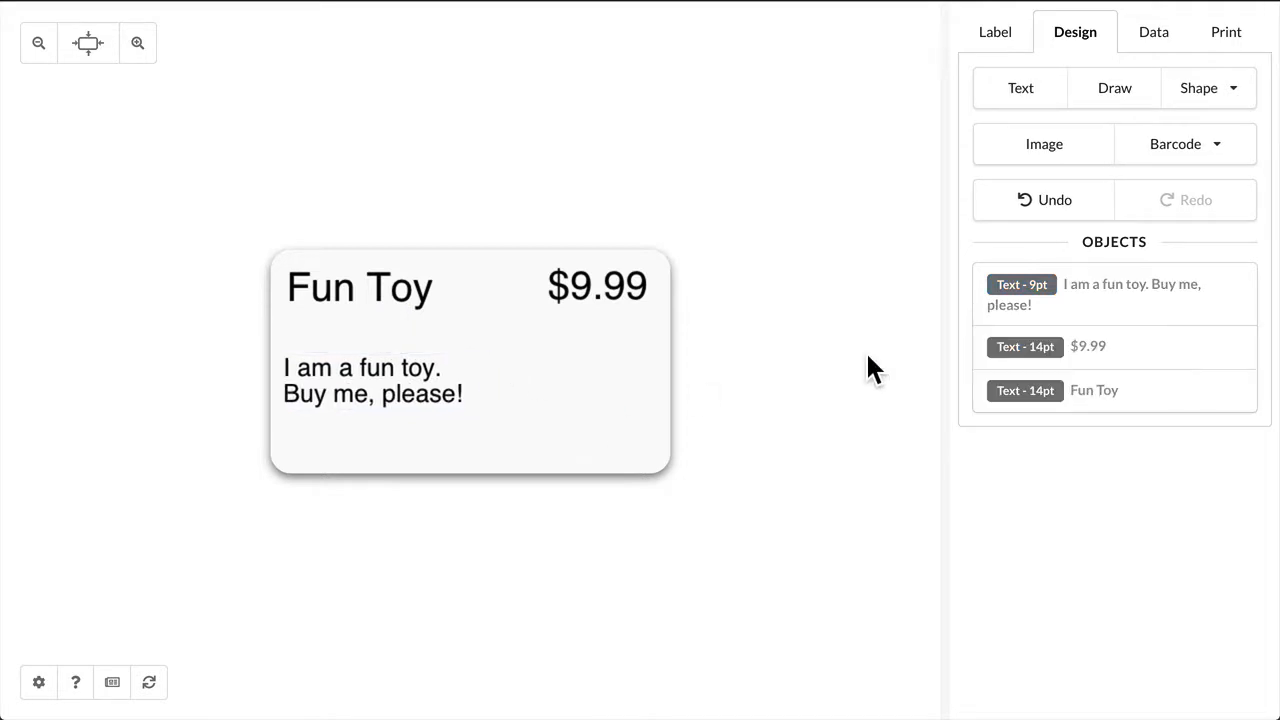
Add a UPC-E barcode reading 00123457 from the barcode type list
click(1184, 143)
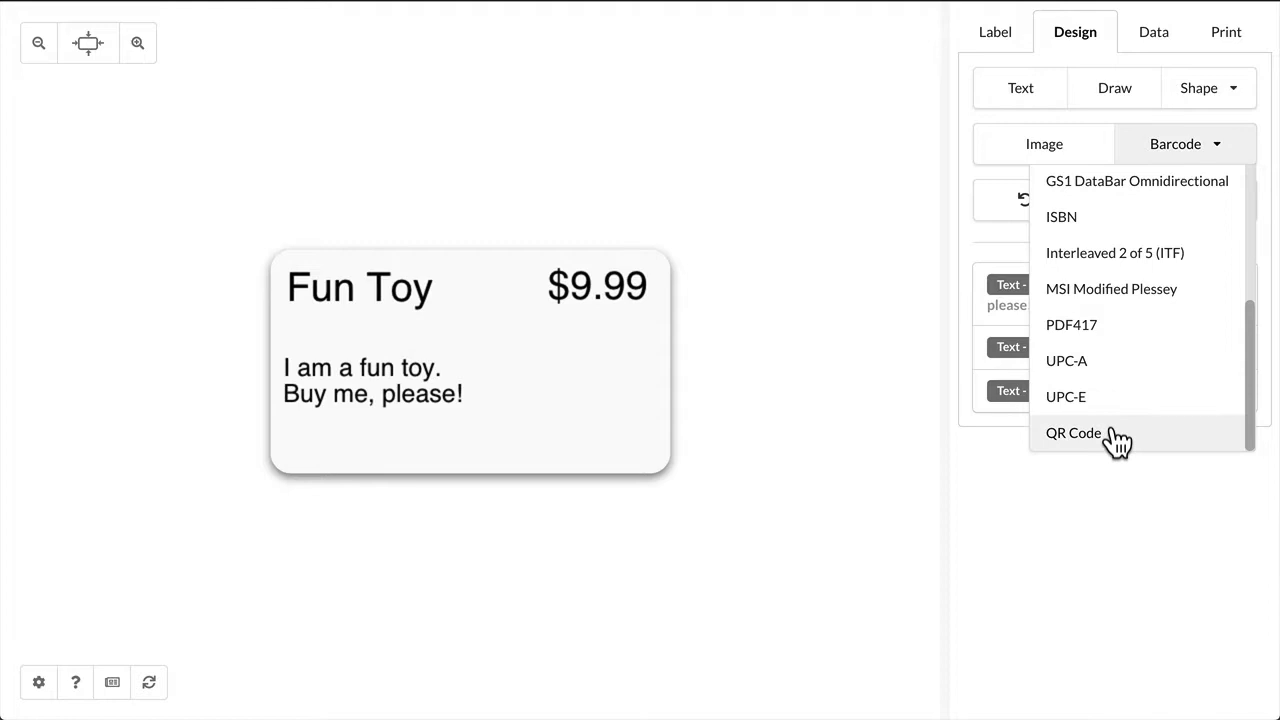
click(1065, 396)
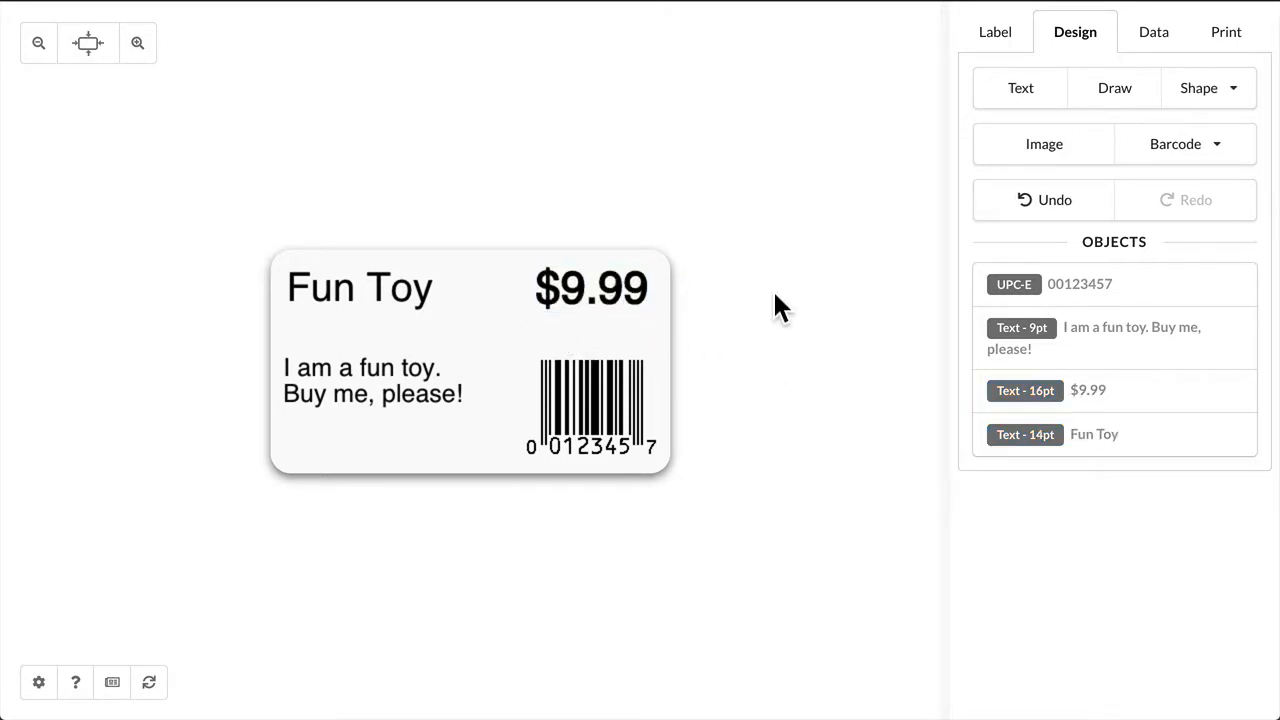
mouse_move(725, 307)
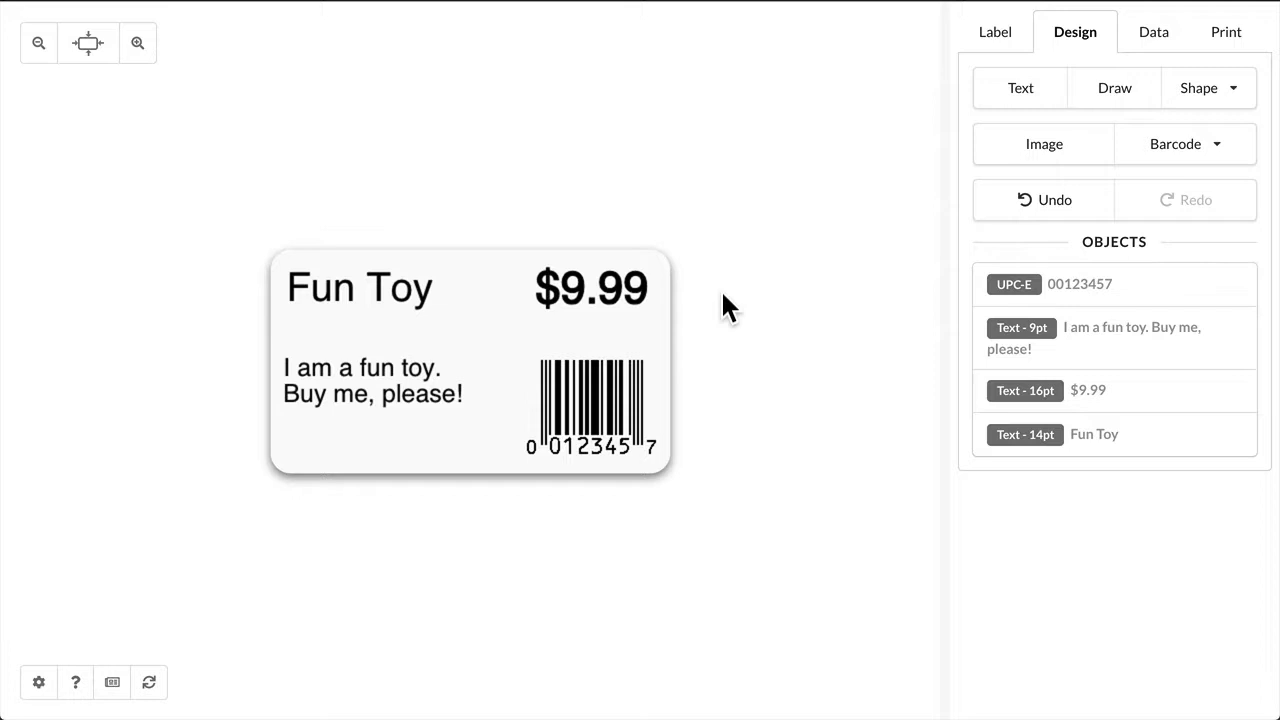
mouse_move(1120, 65)
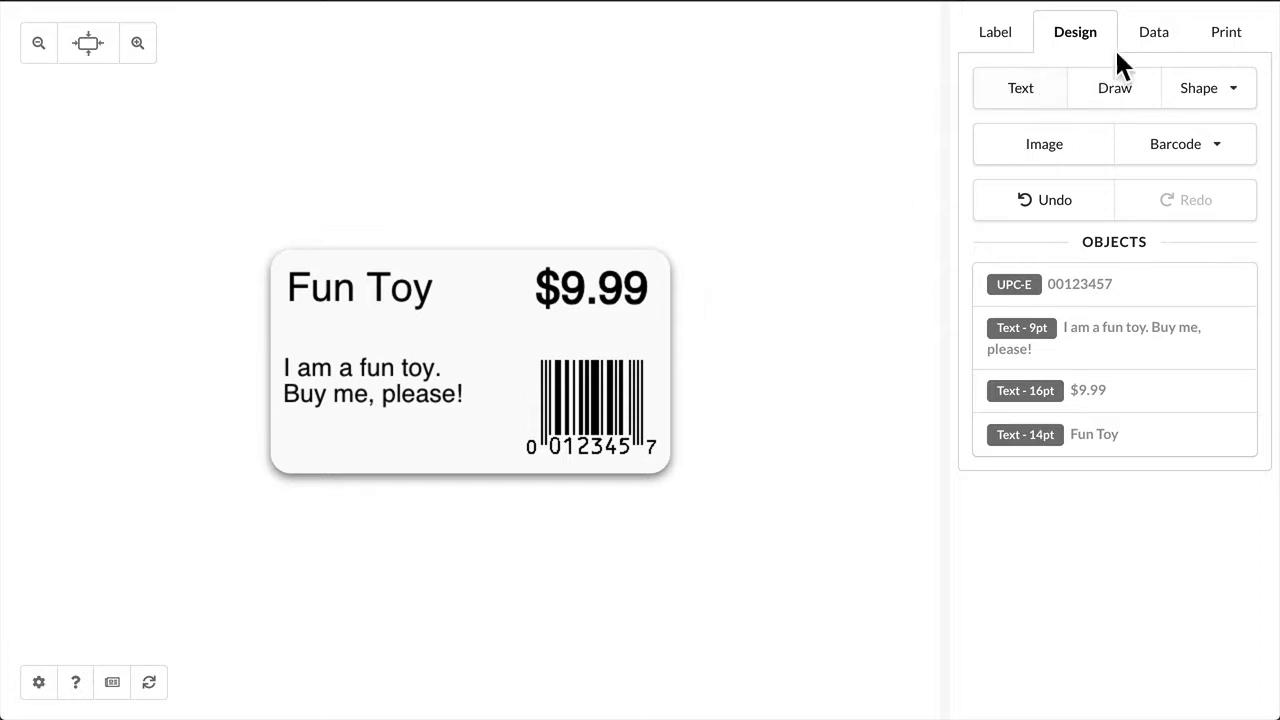
Import the 3-row products.xlsx spreadsheet from the Data panel
click(1153, 31)
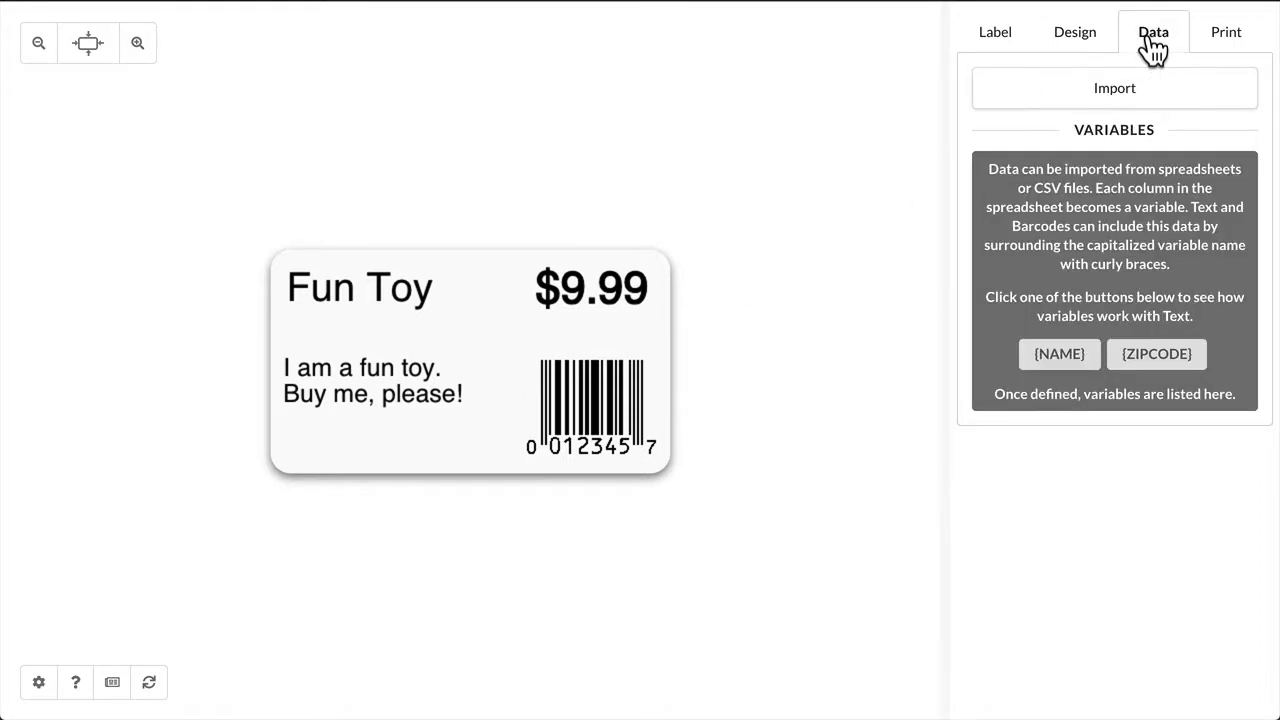
click(1114, 88)
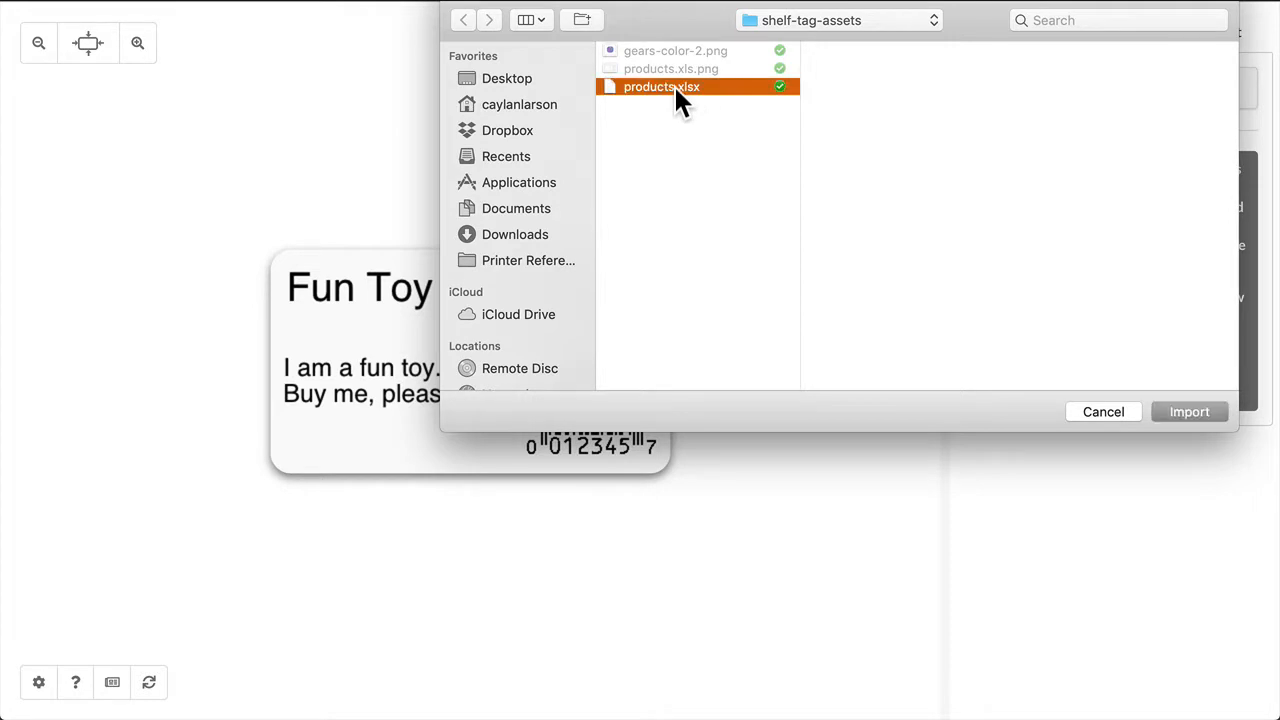
click(1189, 411)
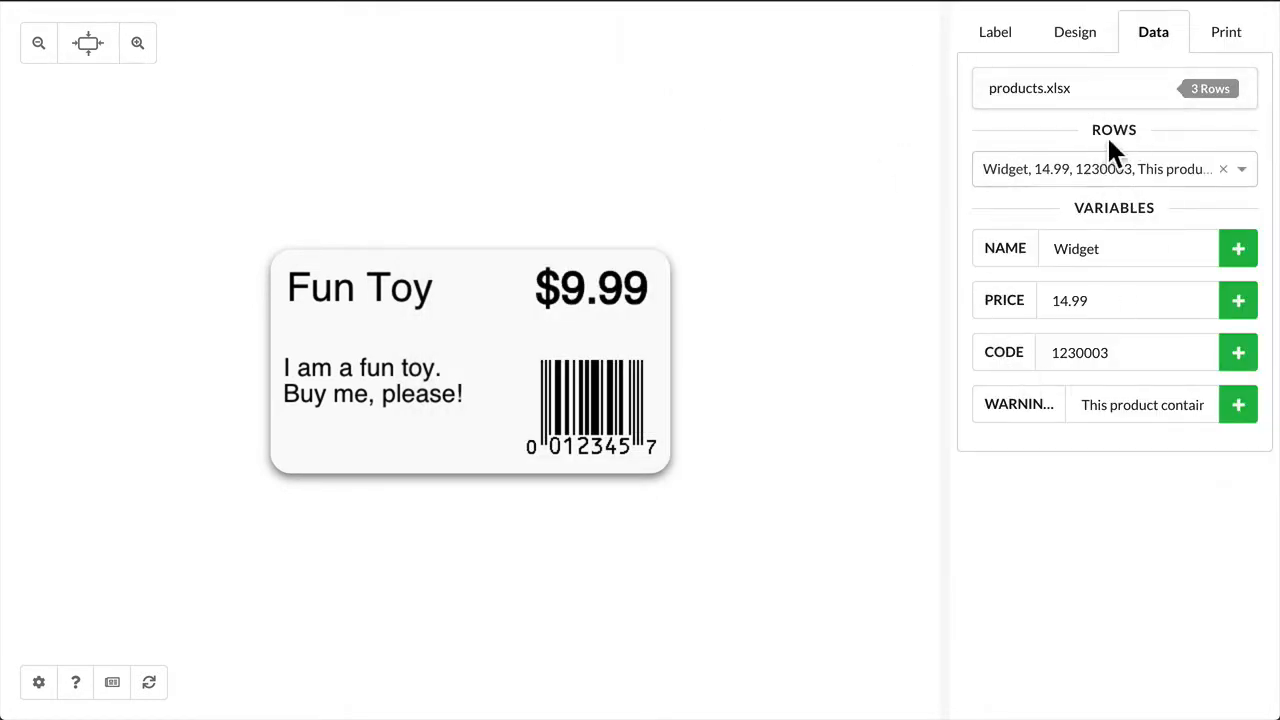
Make row 3 (Thingy, 2.39, code 1230010) the active row and insert the NAME variable
click(1110, 168)
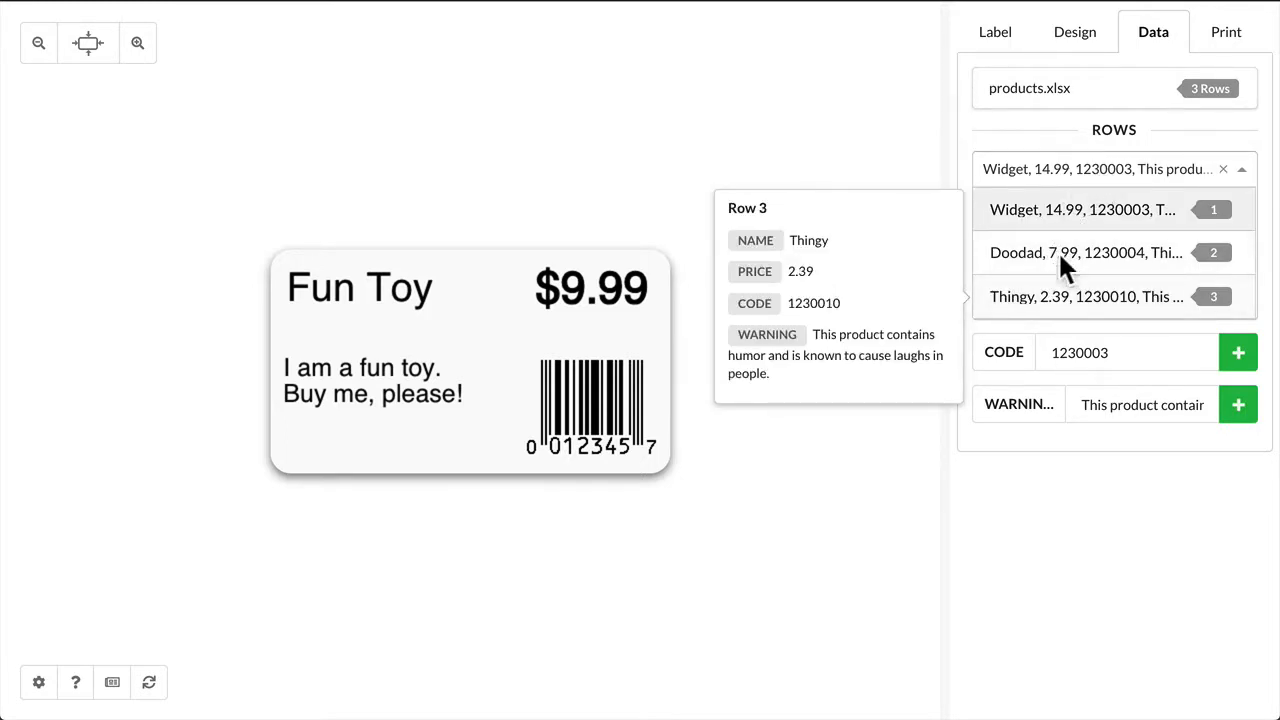
click(1080, 209)
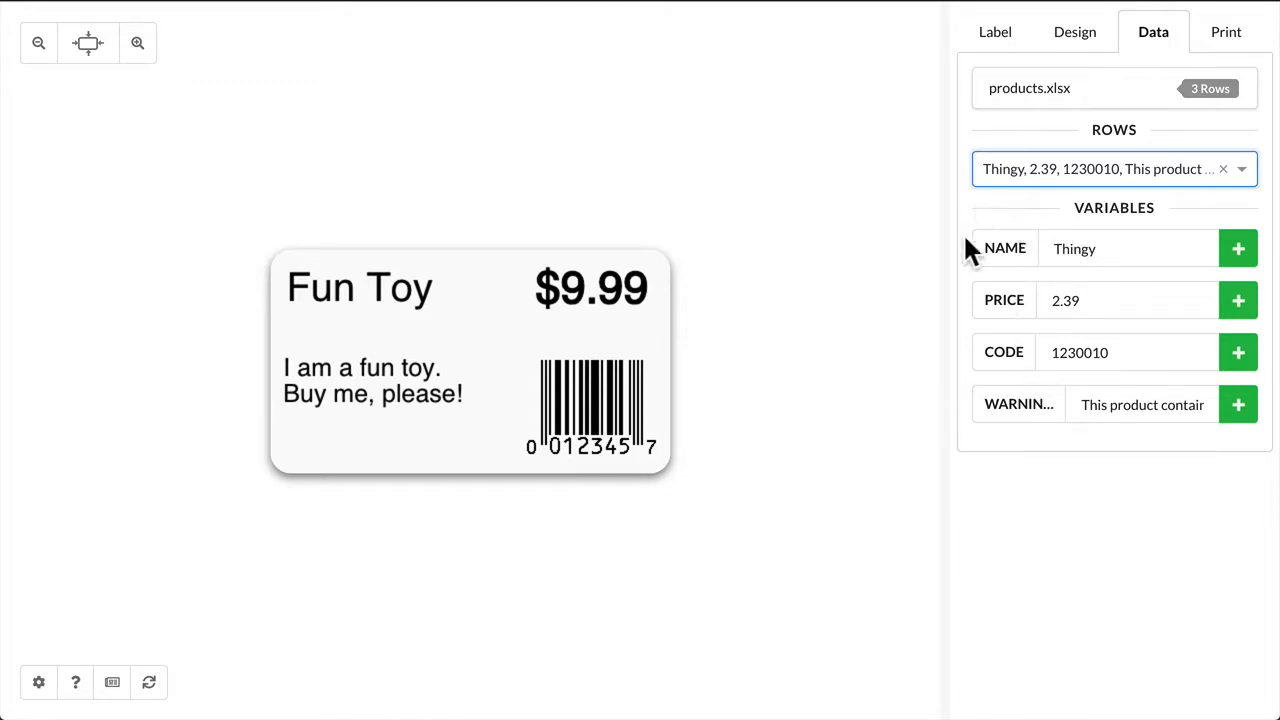
mouse_move(730, 330)
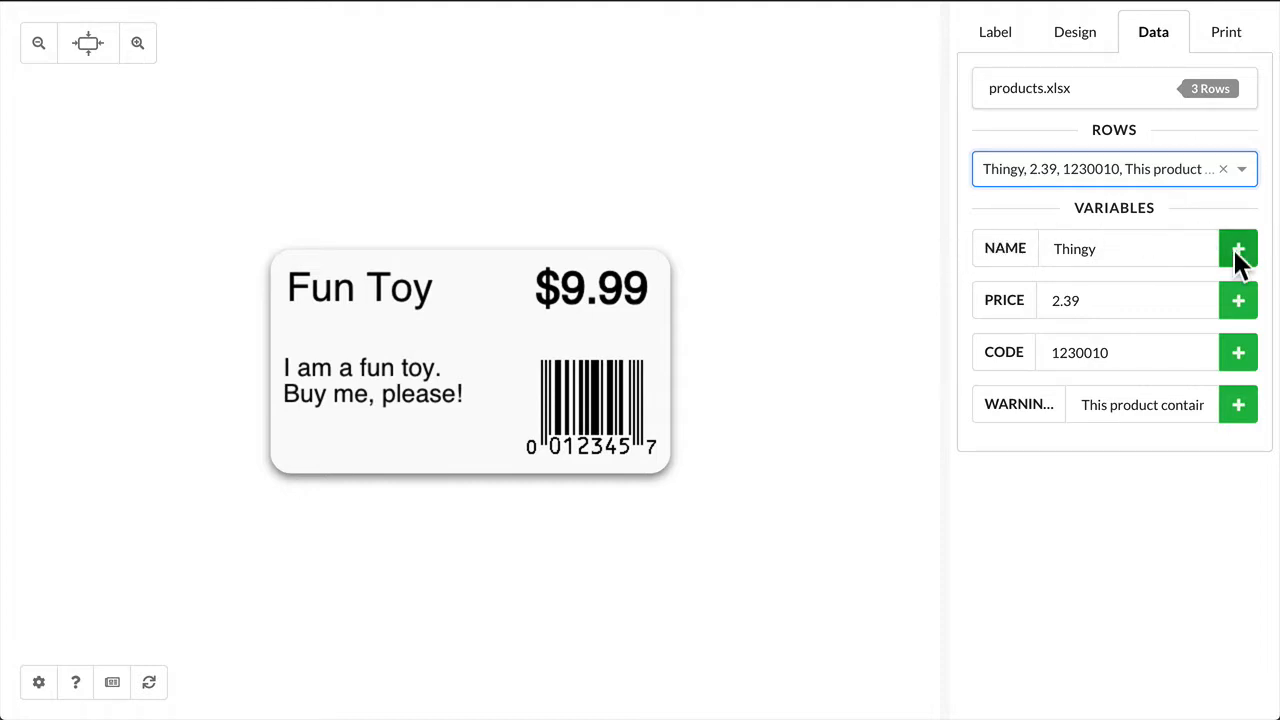
click(1238, 248)
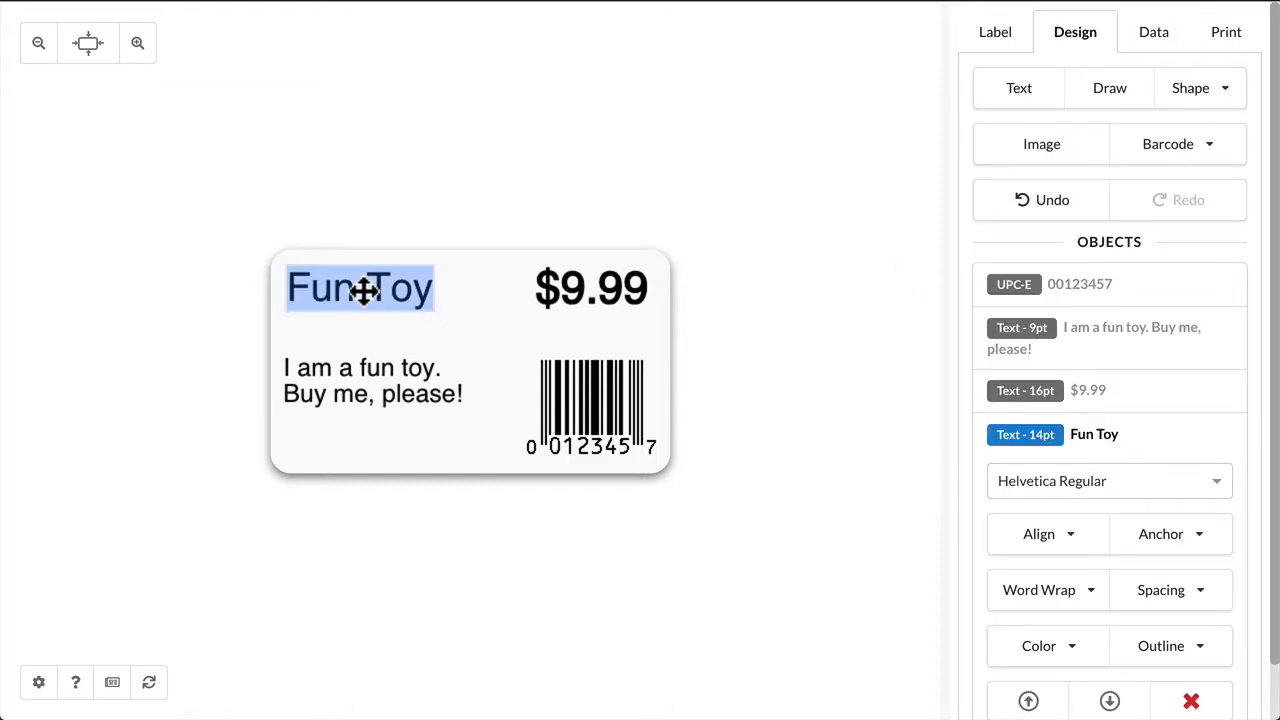
Replace the name text with {NAME} and preview the Widget row
text({NAME})
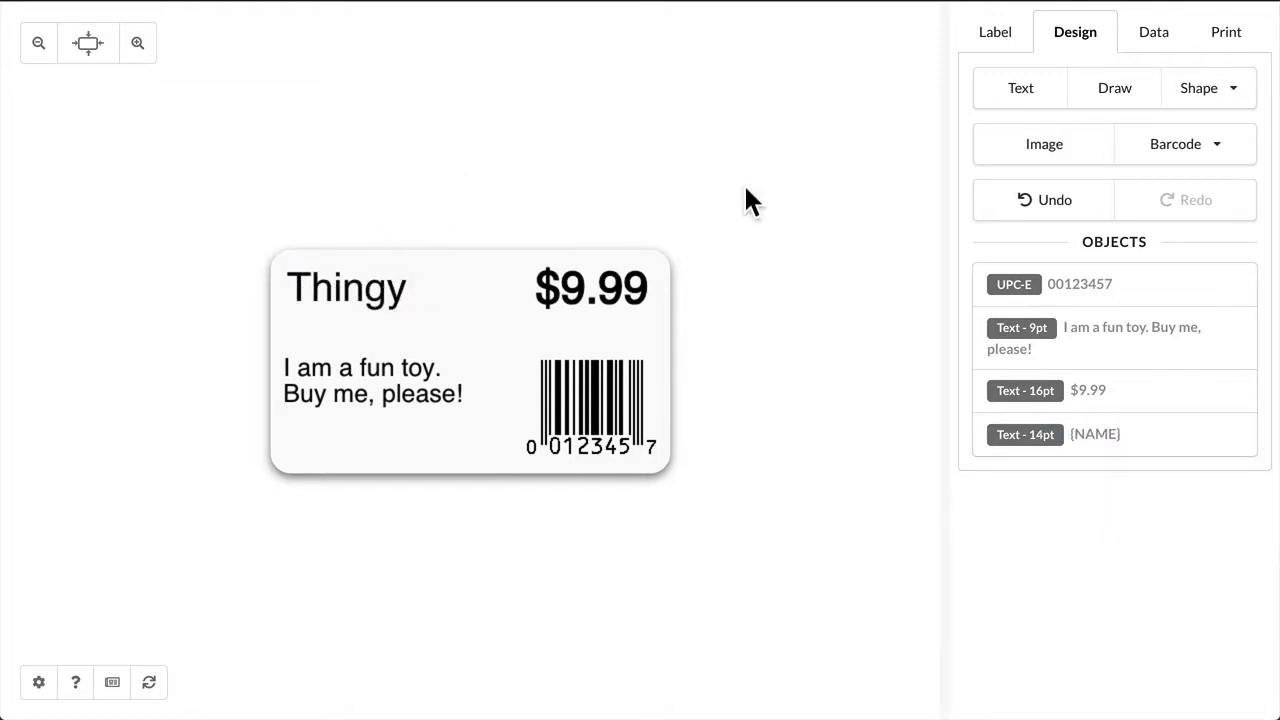
click(1152, 31)
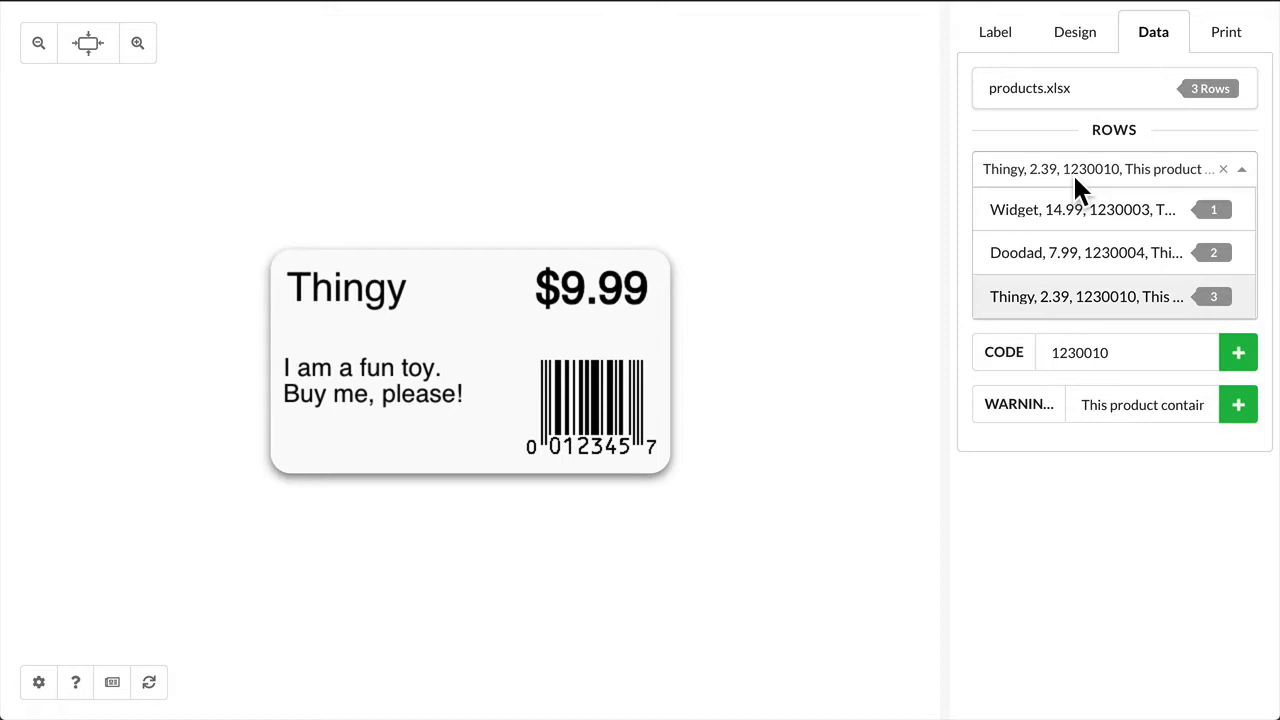
click(1081, 209)
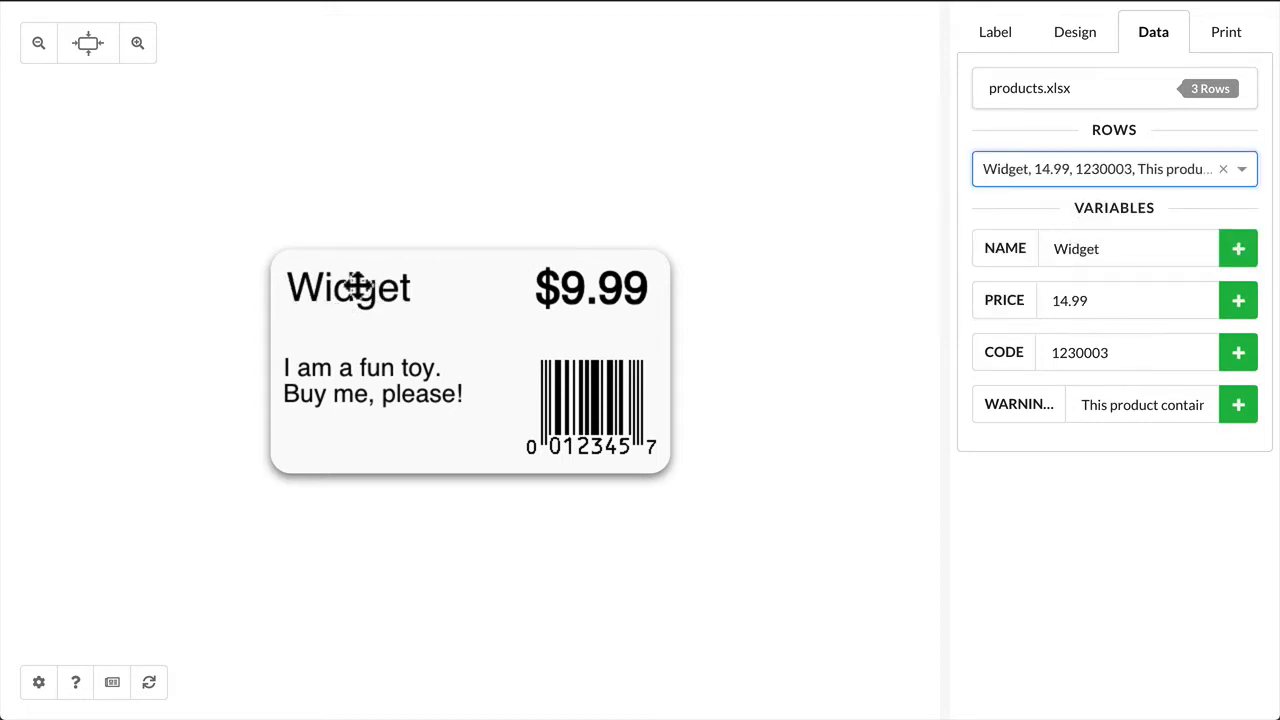
Prefix the price with $, bind the warning to {WARNING} and the barcode to {CODE}
click(591, 289)
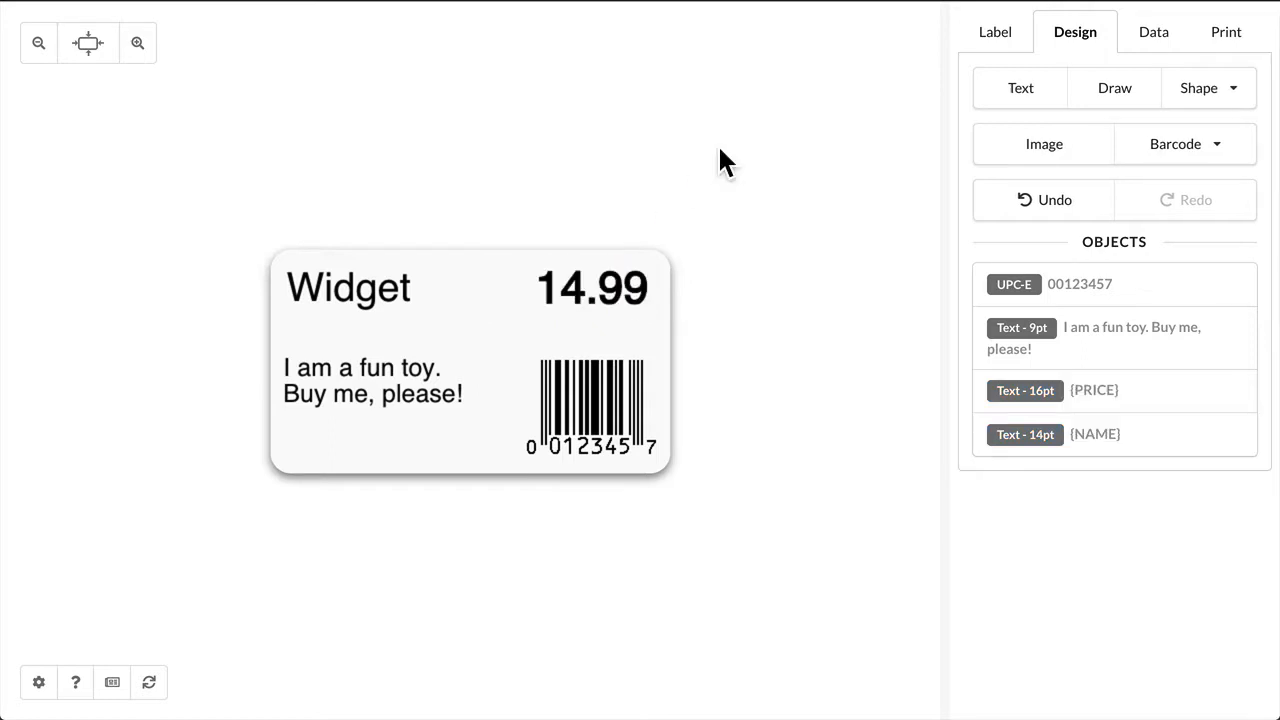
click(592, 288)
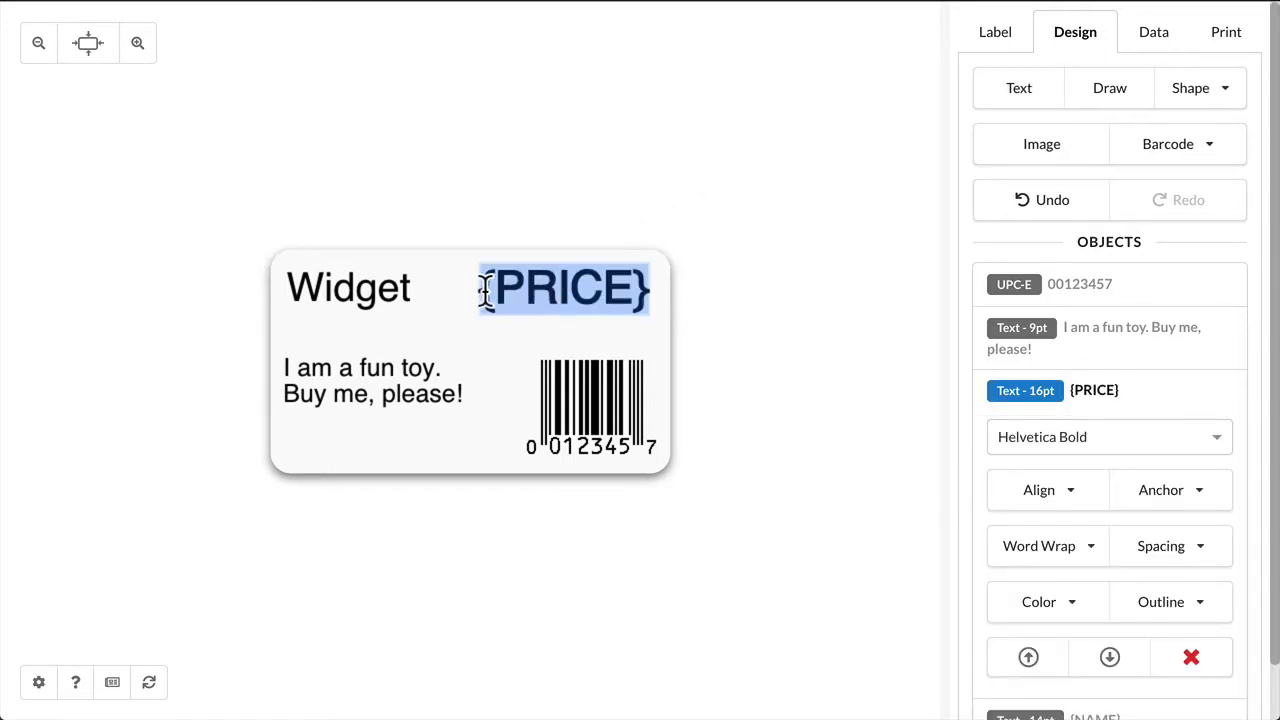
text($)
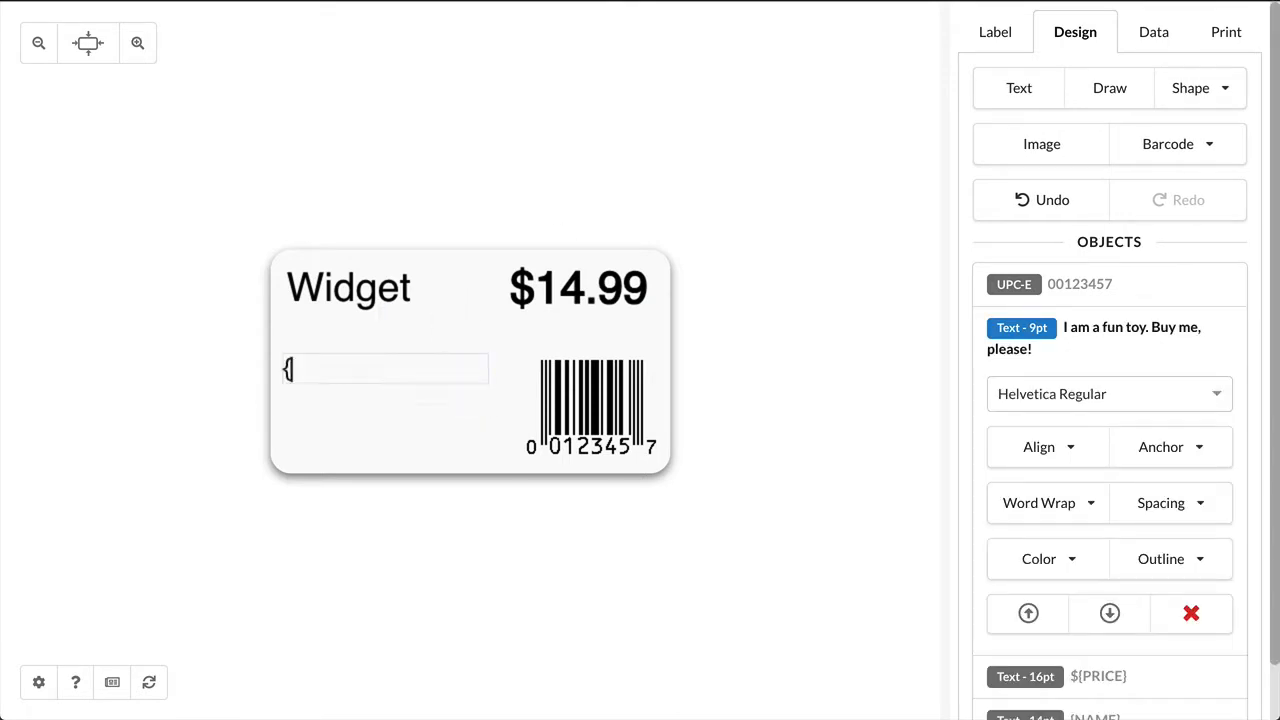
text({WARNING})
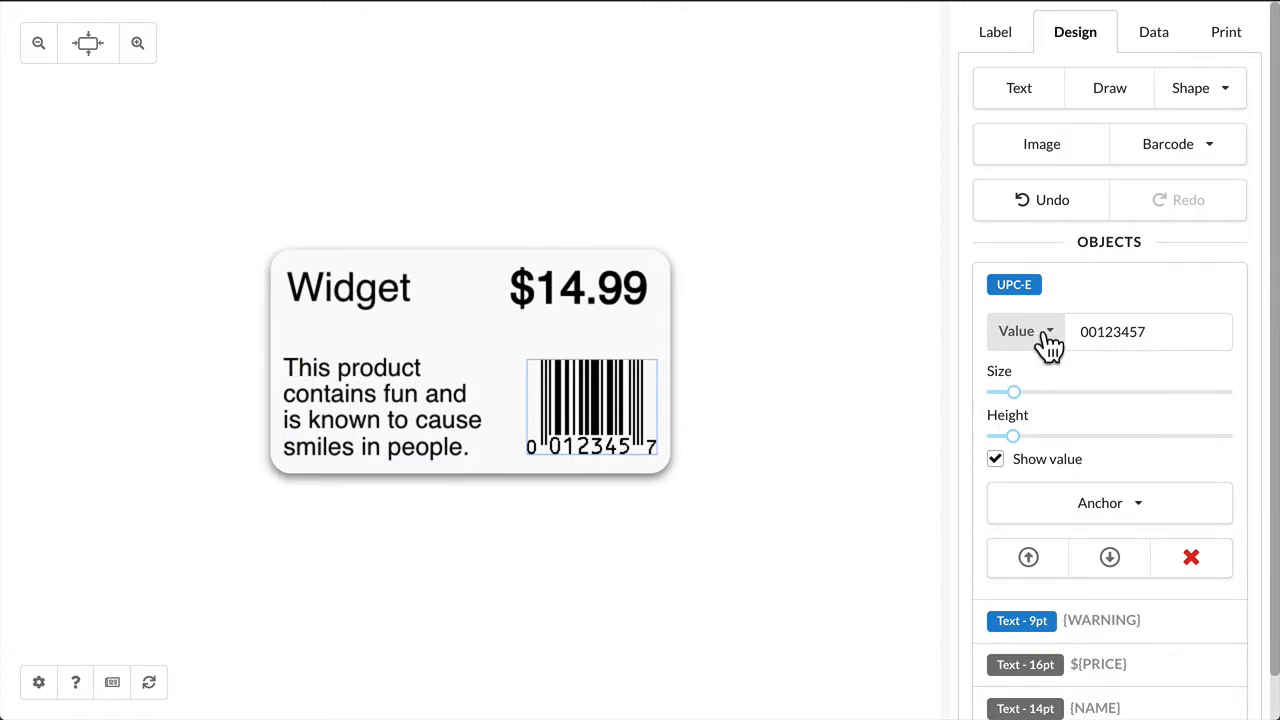
click(1049, 331)
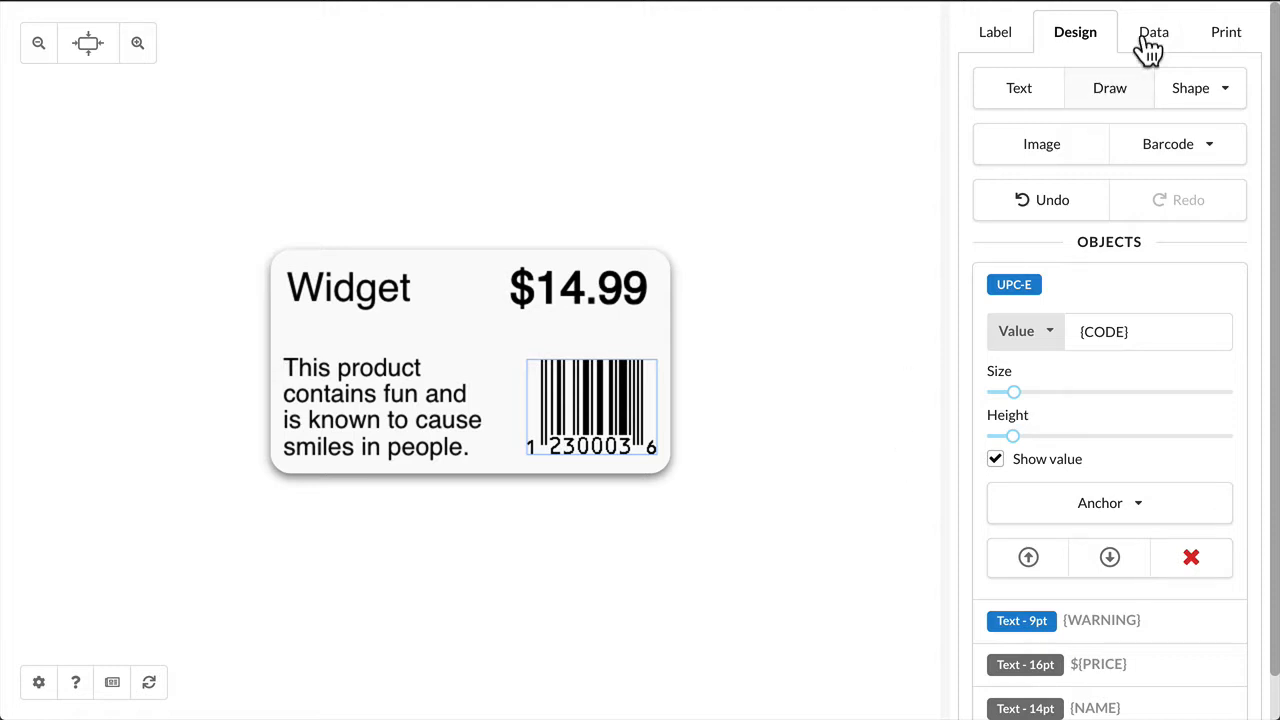
Preview the Doodad row at $7.99, then return to the Widget row
click(1153, 31)
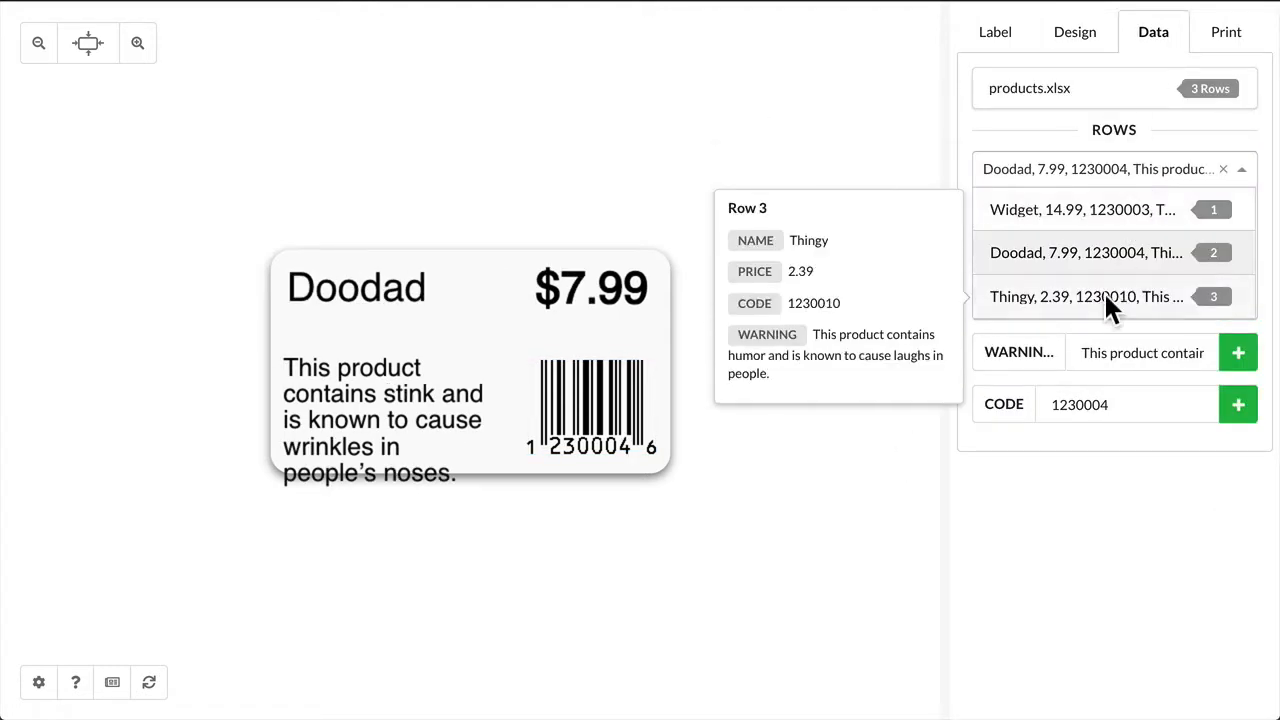
click(1085, 296)
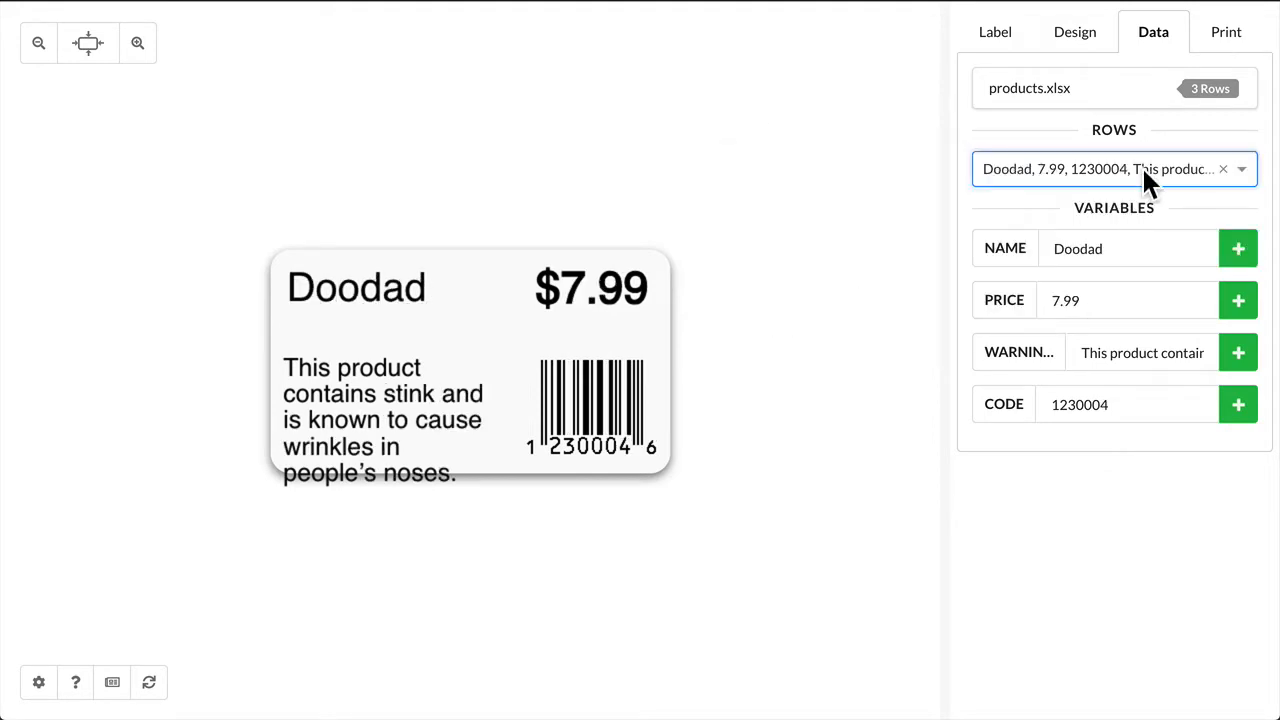
click(1113, 168)
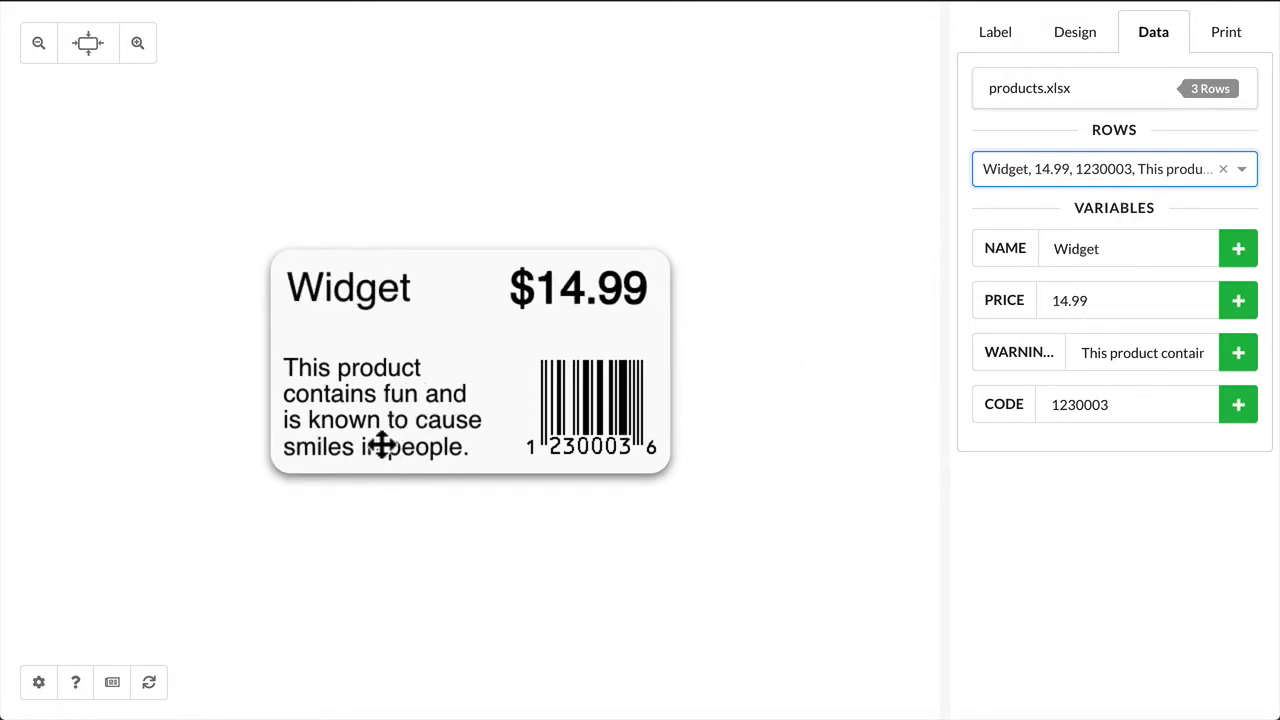
Anchor the warning text at its bottom-left corner
click(1074, 31)
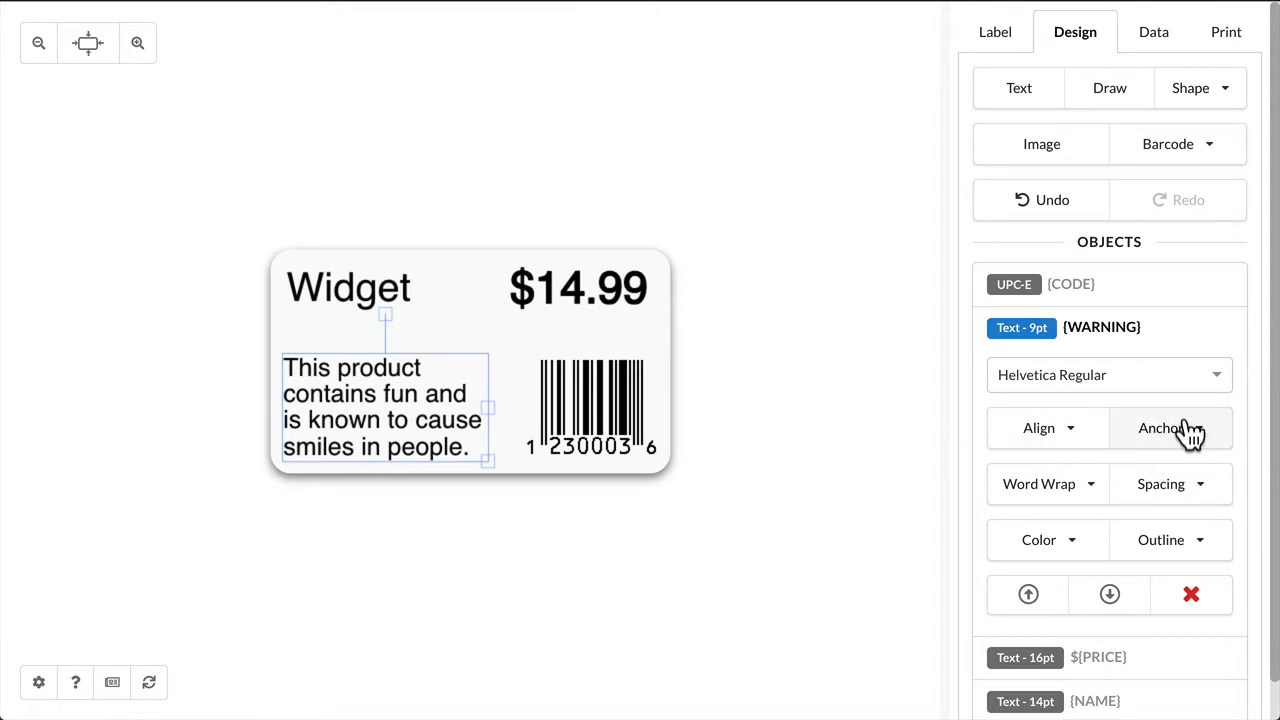
click(1161, 427)
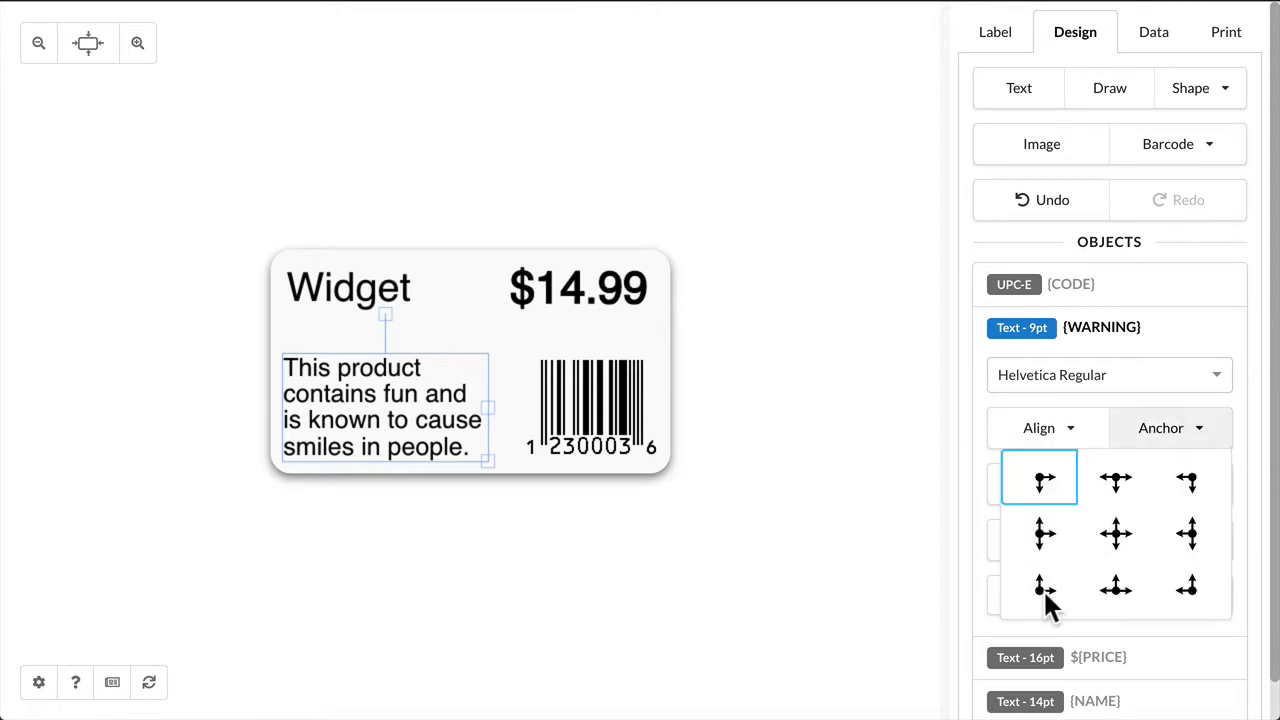
click(1043, 481)
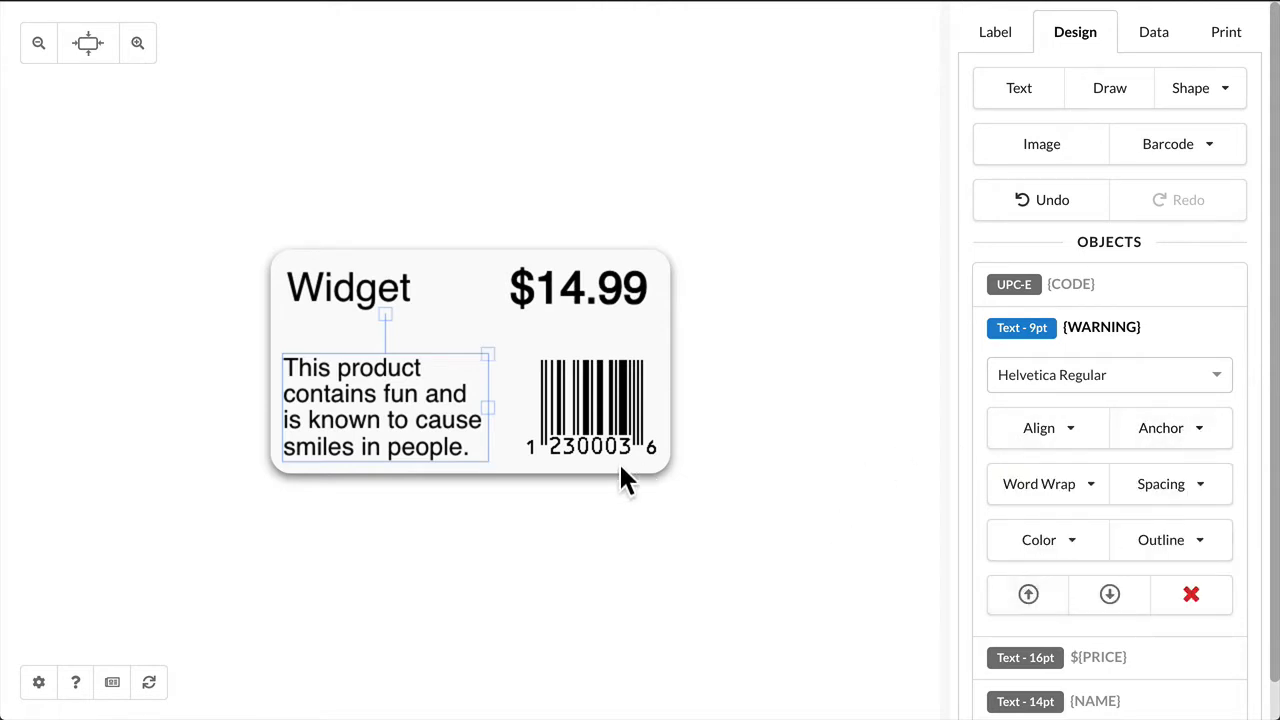
mouse_move(408, 435)
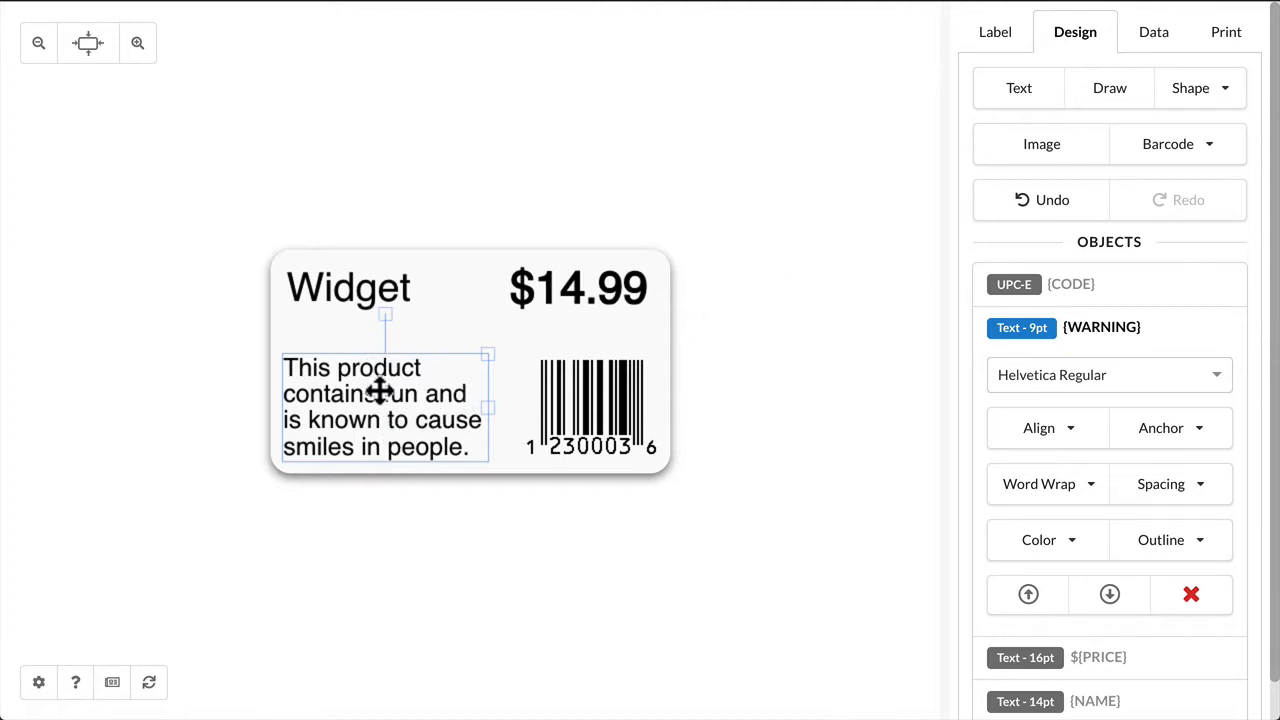
Preview the Doodad row's longer warning and enlarge the price text to 20pt
click(1153, 31)
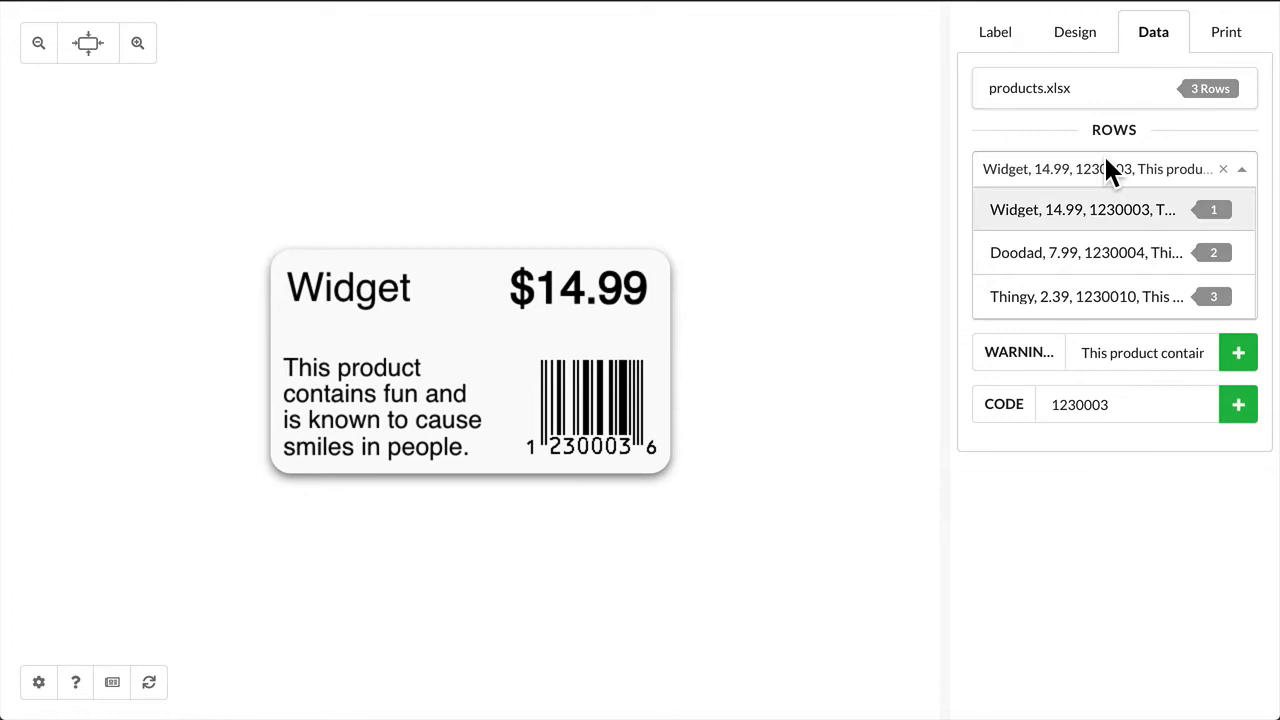
click(1085, 252)
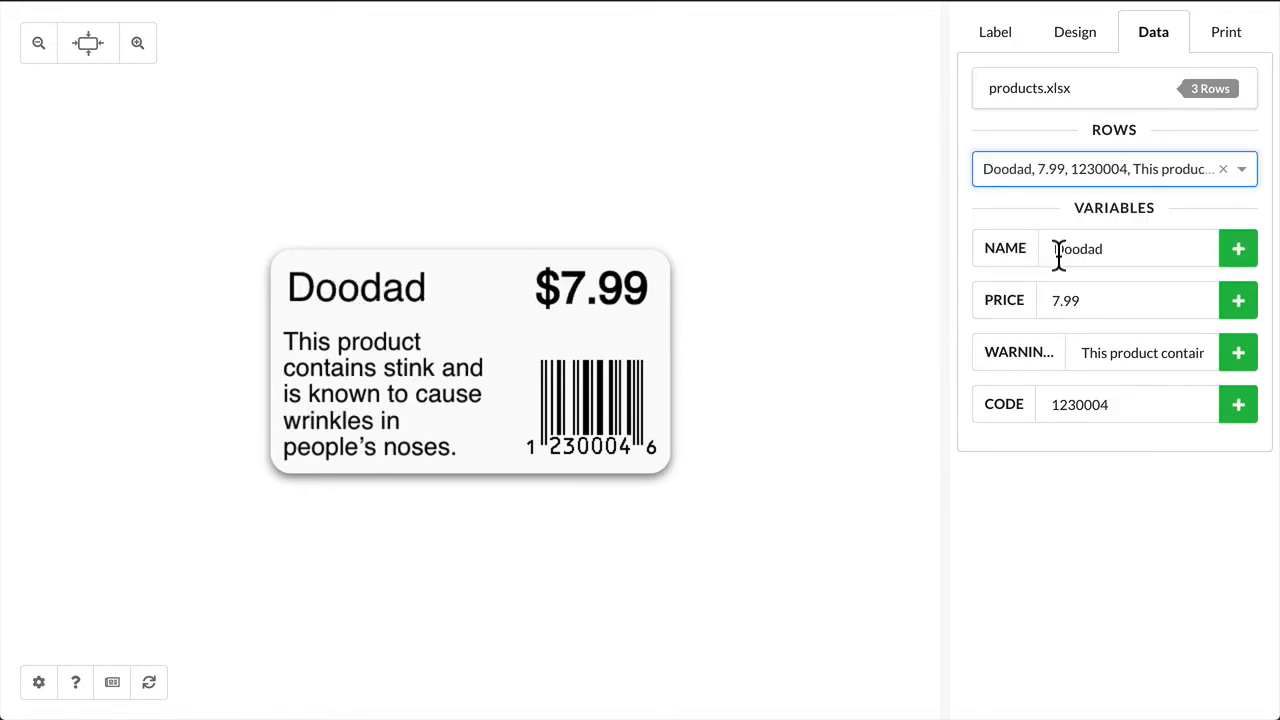
mouse_move(1035, 240)
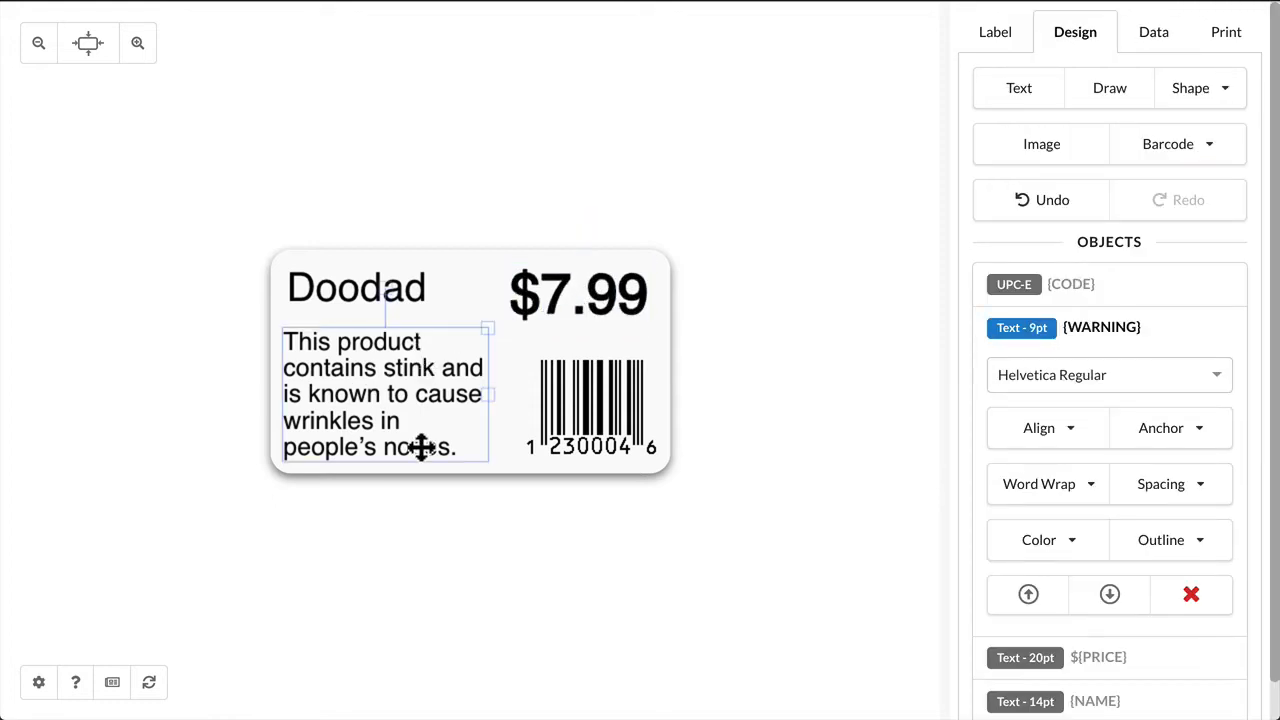
click(510, 558)
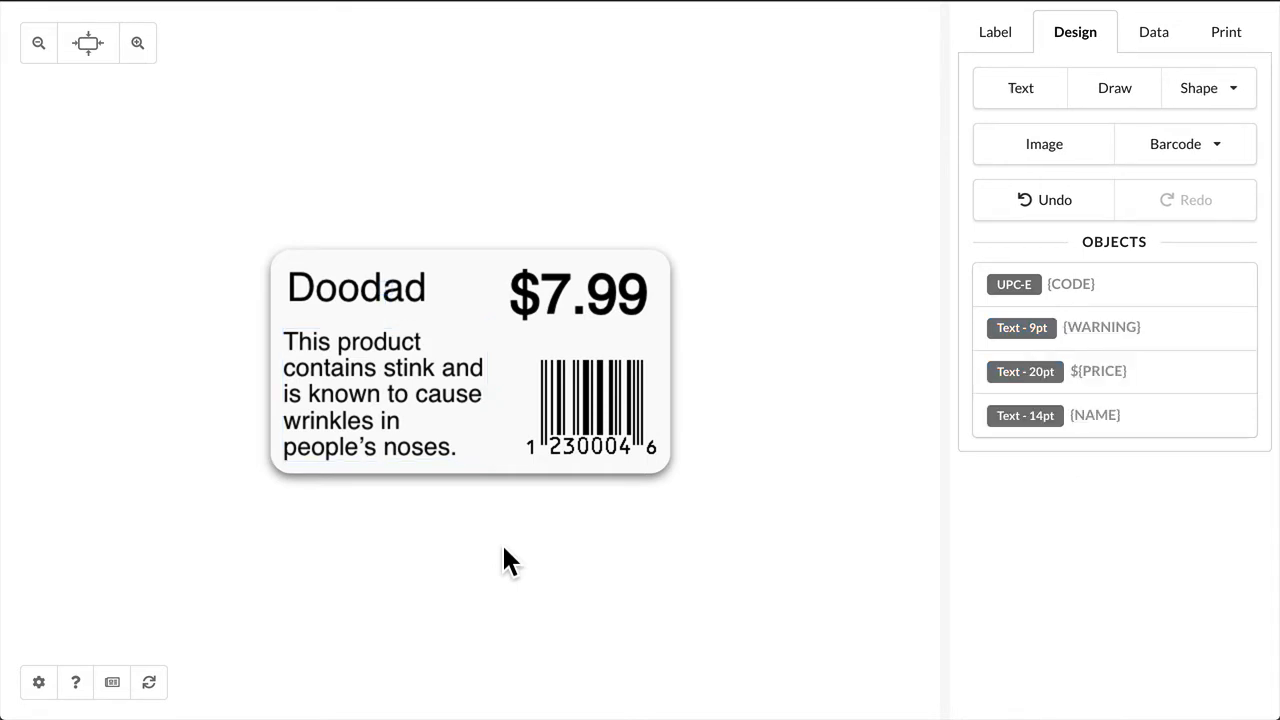
click(1013, 283)
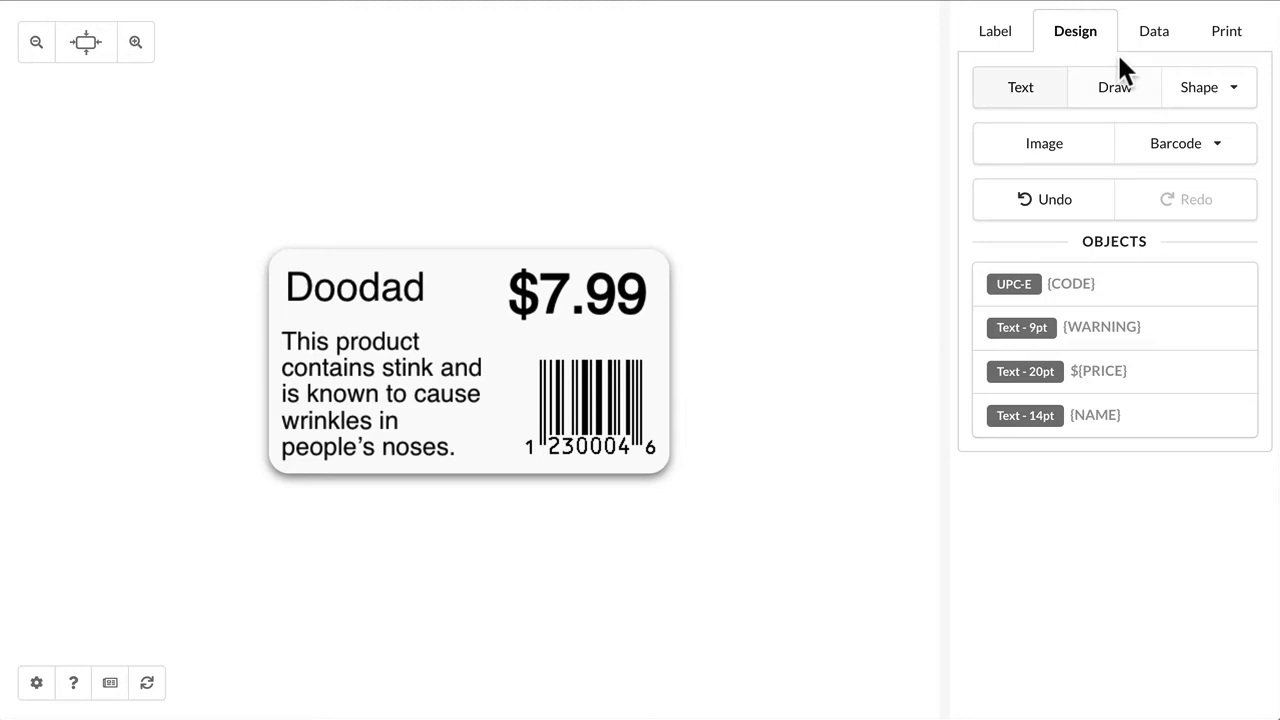
Print one copy each of data rows 1–3 on the Zebra GK420d-200dpi
click(1226, 30)
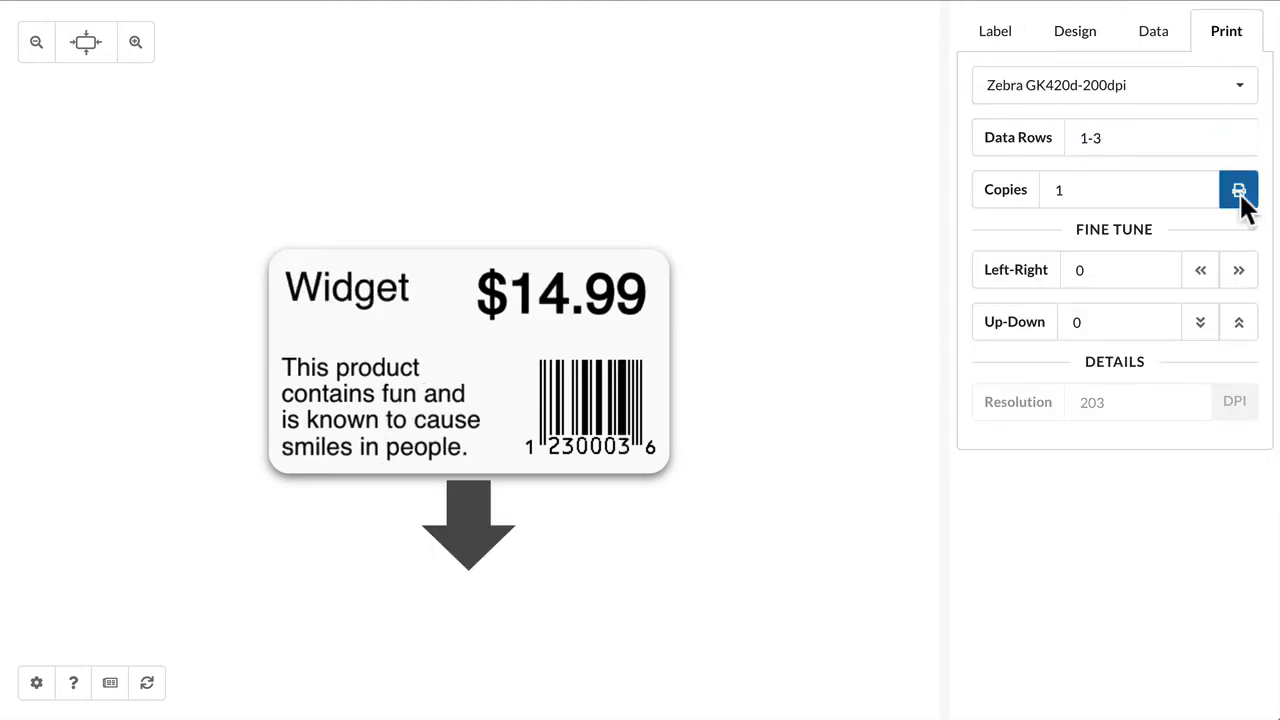
click(1238, 189)
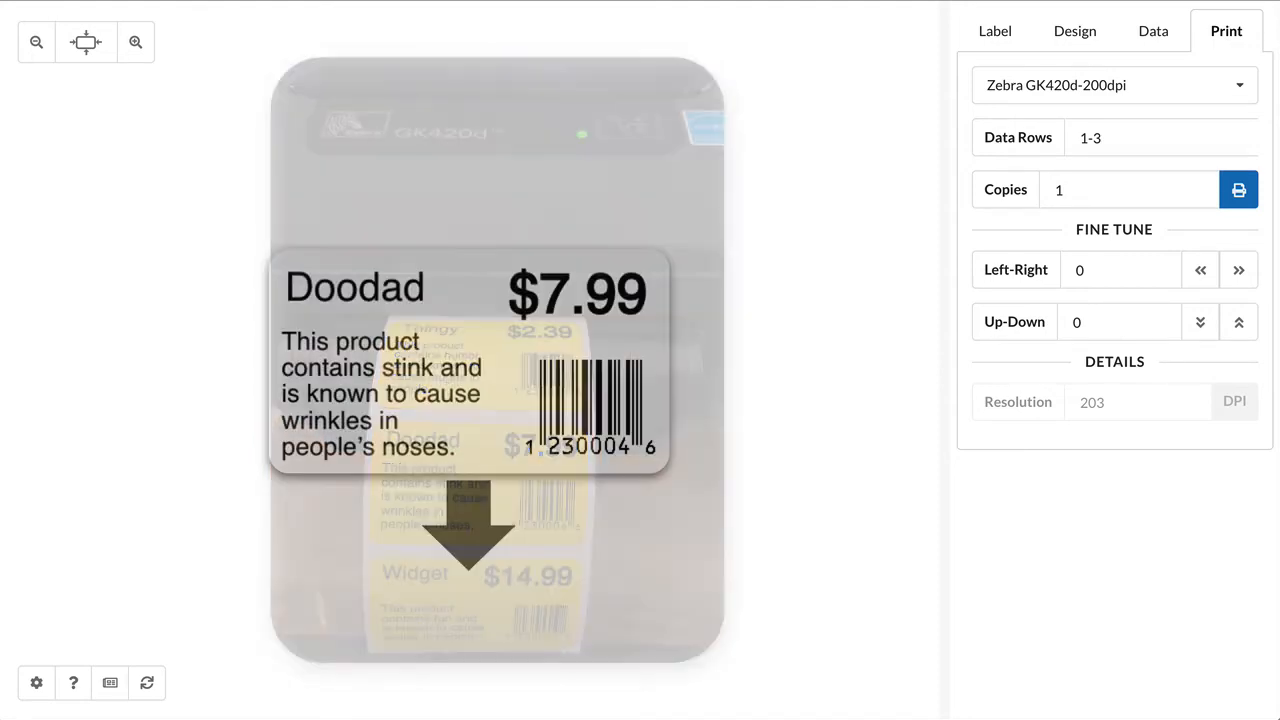
click(1238, 189)
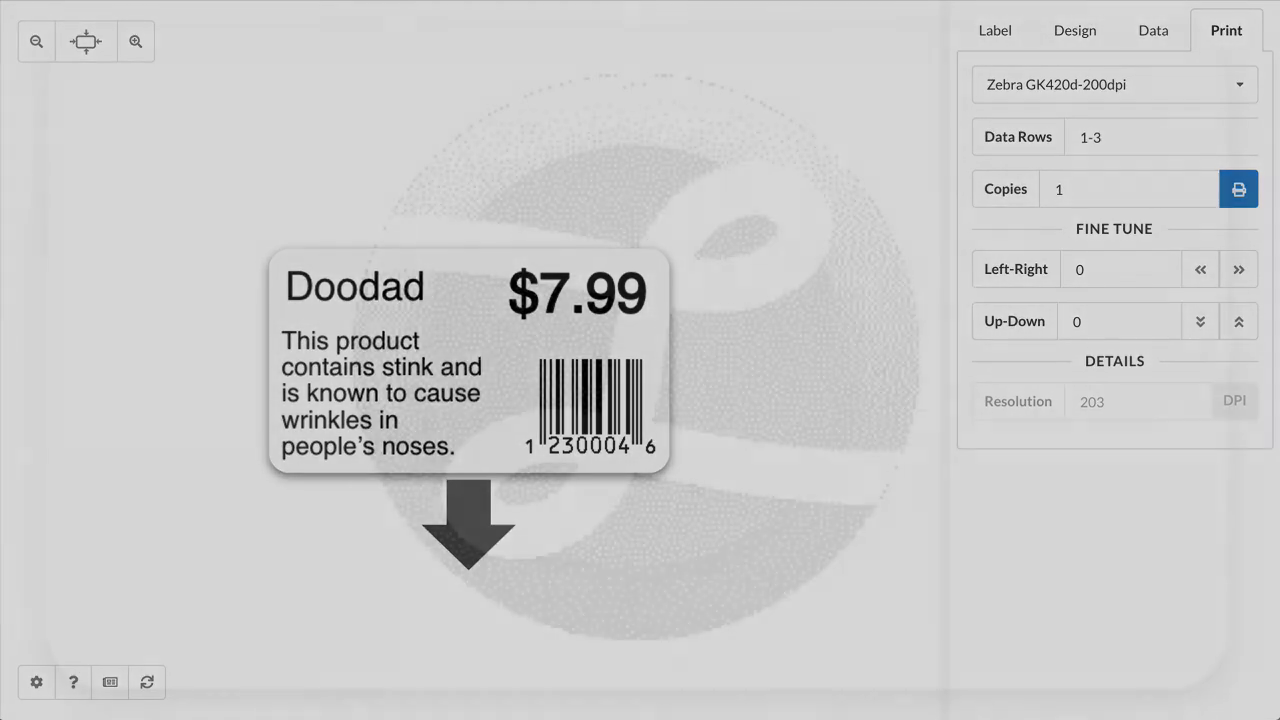